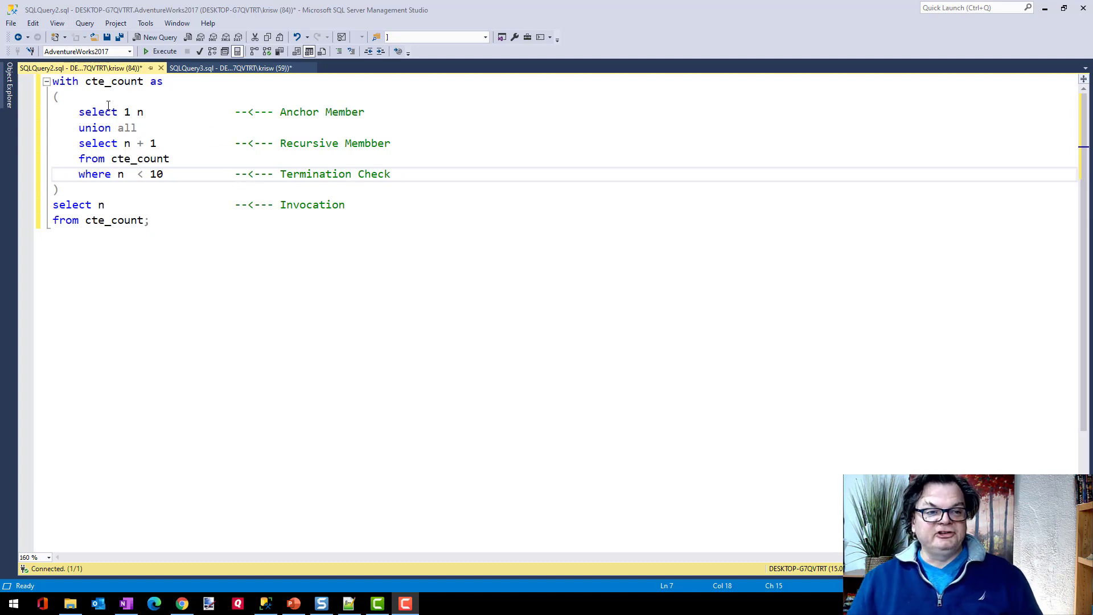
# Step: Run the cte_count query to list n 1 through 10 and enlarge the results pane
pyautogui.moveTo(241, 112); pyautogui.dragTo(364, 112)
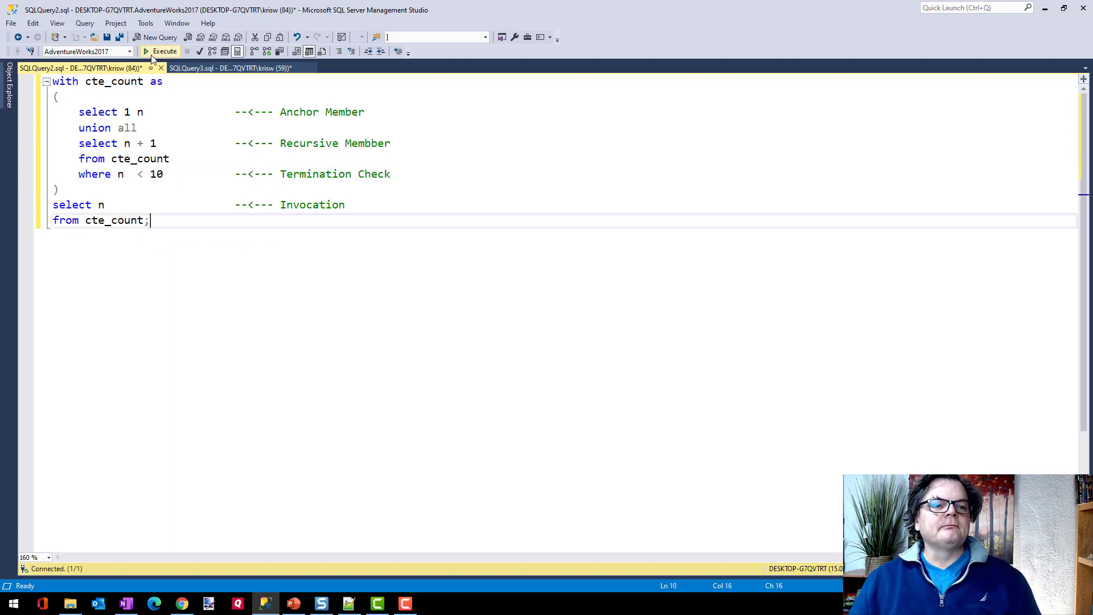
pyautogui.click(161, 51)
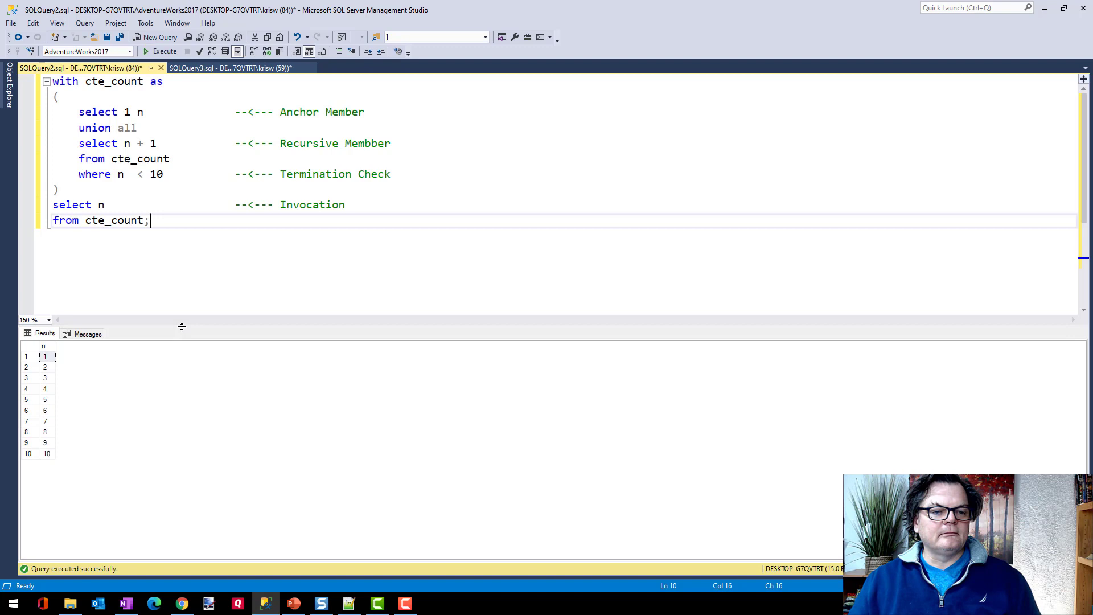
pyautogui.moveTo(181, 326); pyautogui.dragTo(181, 246)
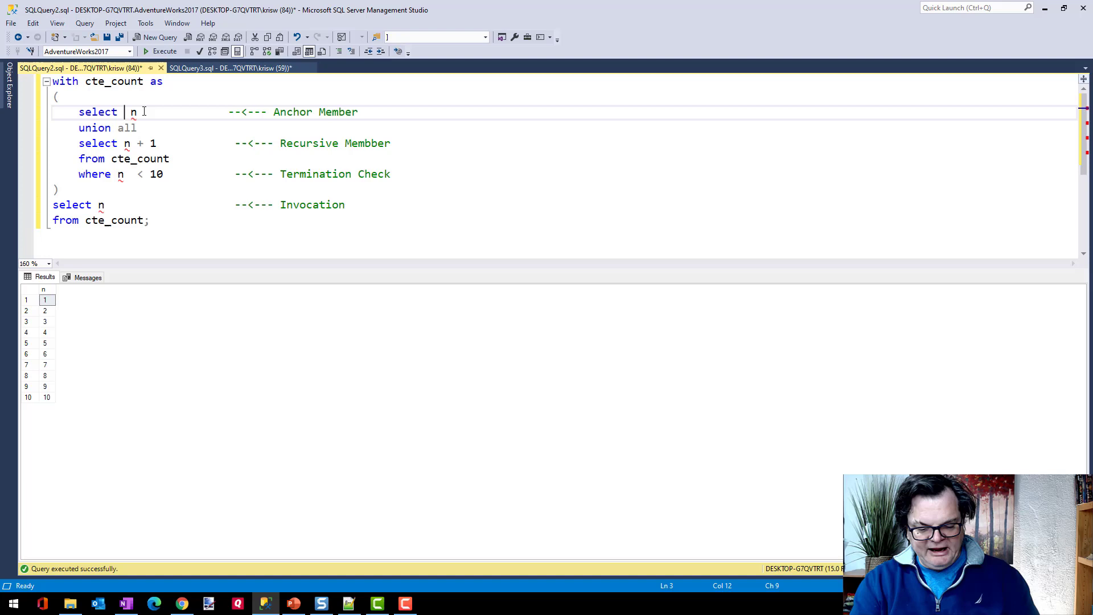
# Step: Change the CTE anchor to 5 and rerun, then set the limit to < 15 and the step to n + 3
pyautogui.write('5')
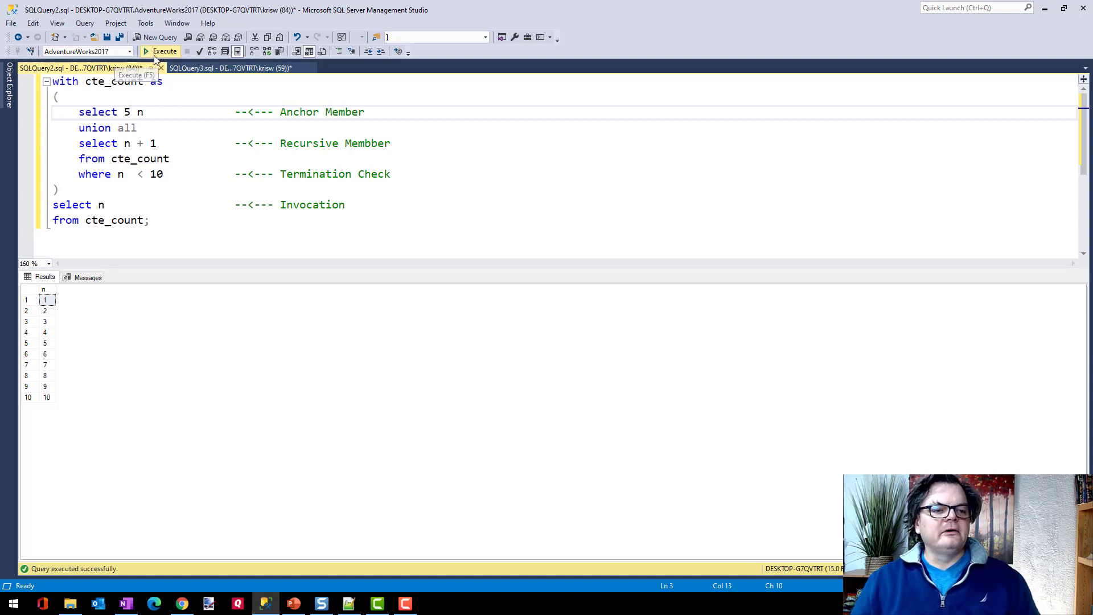
pyautogui.click(161, 51)
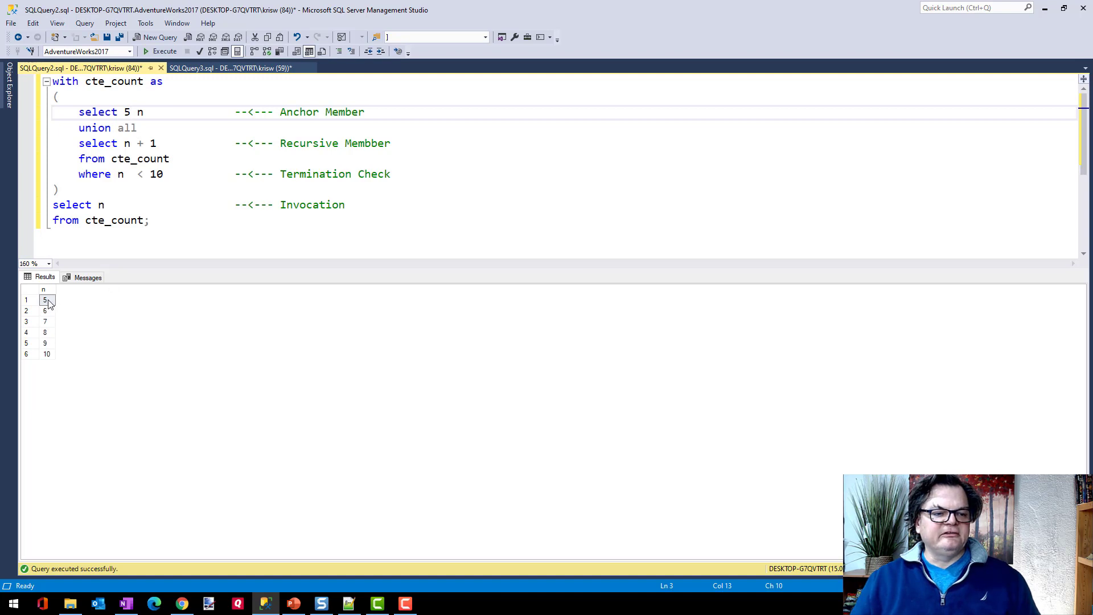
pyautogui.moveTo(42, 420)
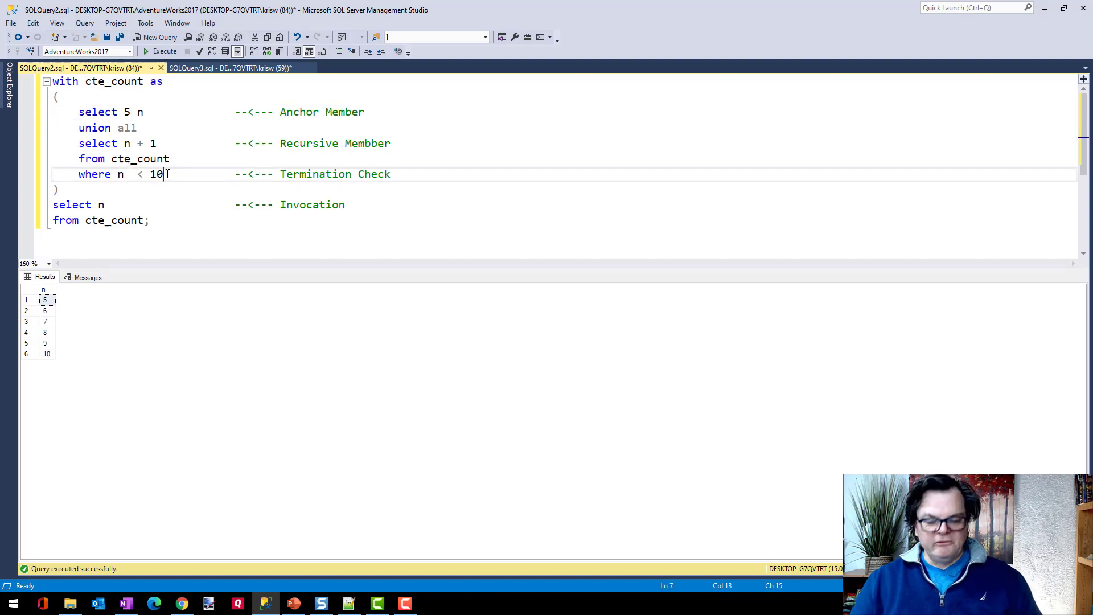
pyautogui.write('5')
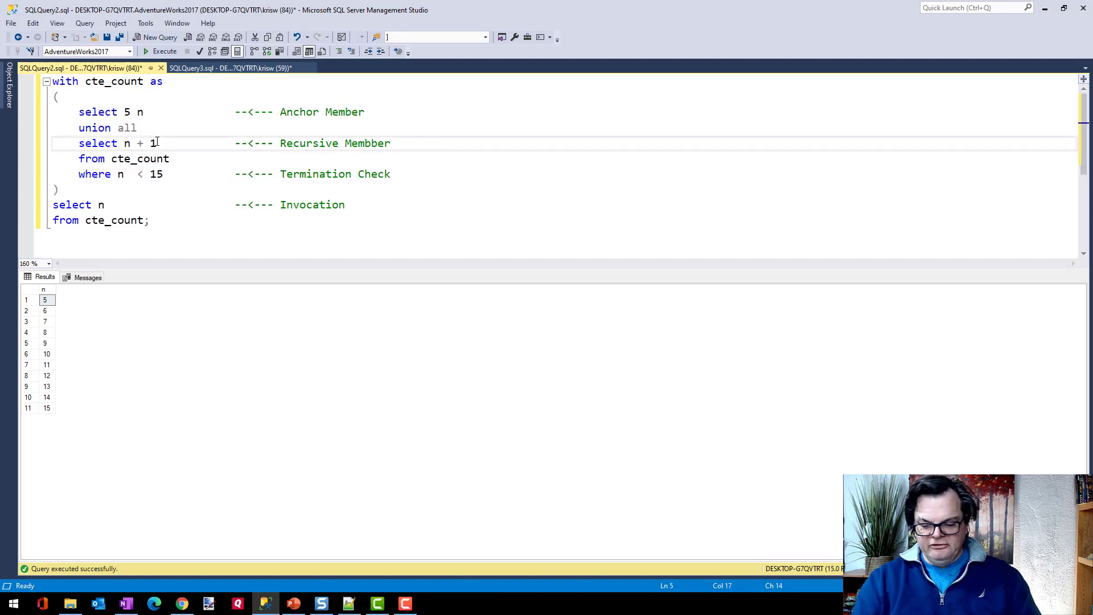
pyautogui.write('3')
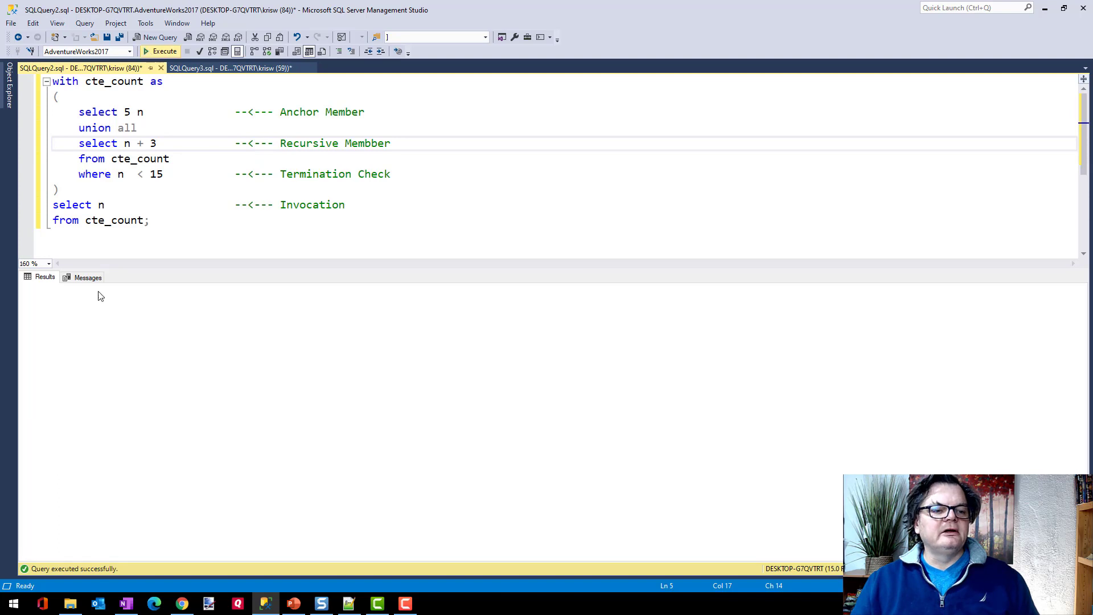
# Step: Rerun the modified CTE to get n values 5, 8, 11, 14 and 17
pyautogui.click(164, 50)
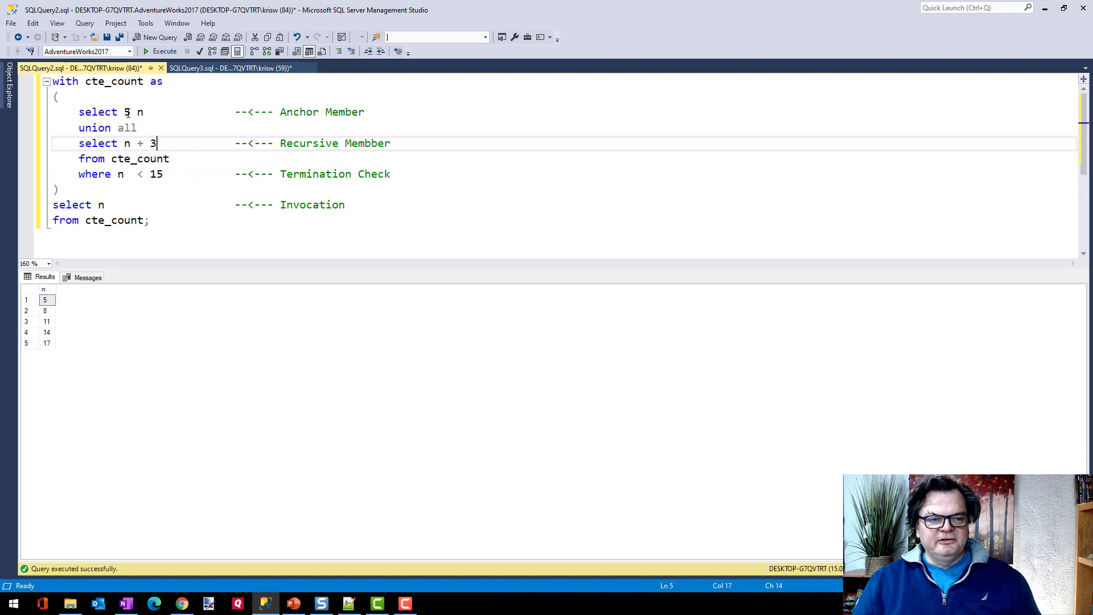
pyautogui.moveTo(159, 143)
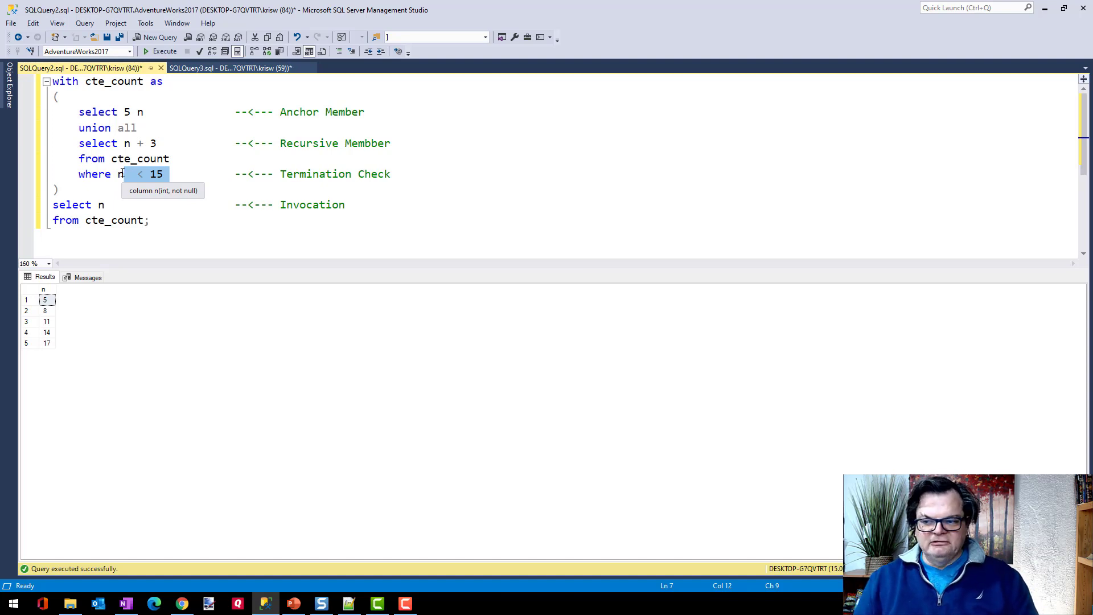
pyautogui.moveTo(128, 258)
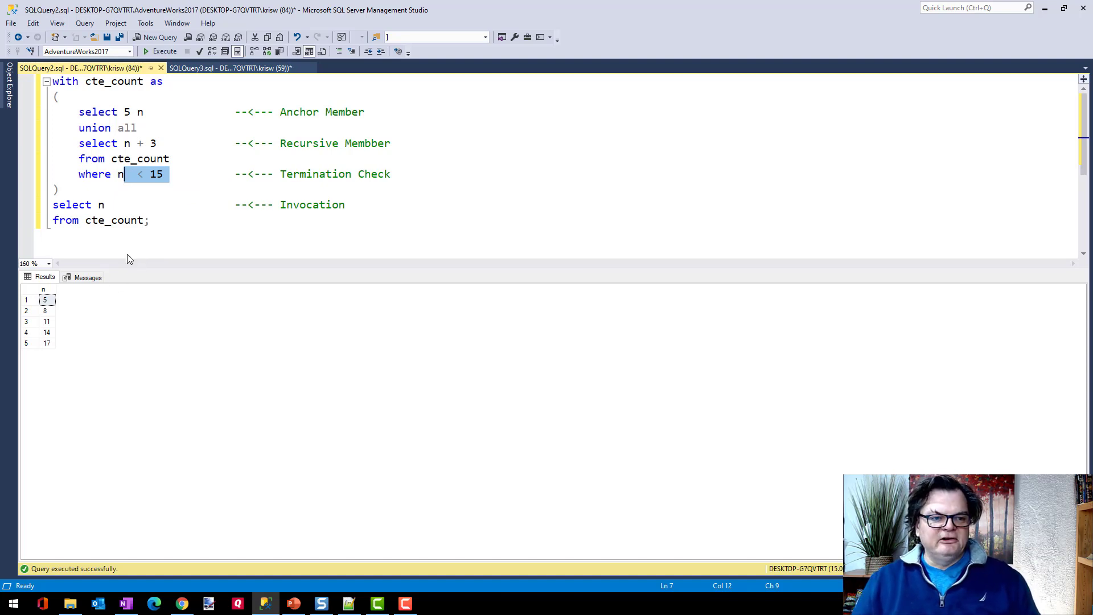
# Step: Add factorial example comments like '-- 3! = 3 X 2 X 1' below the notes
pyautogui.click(230, 67)
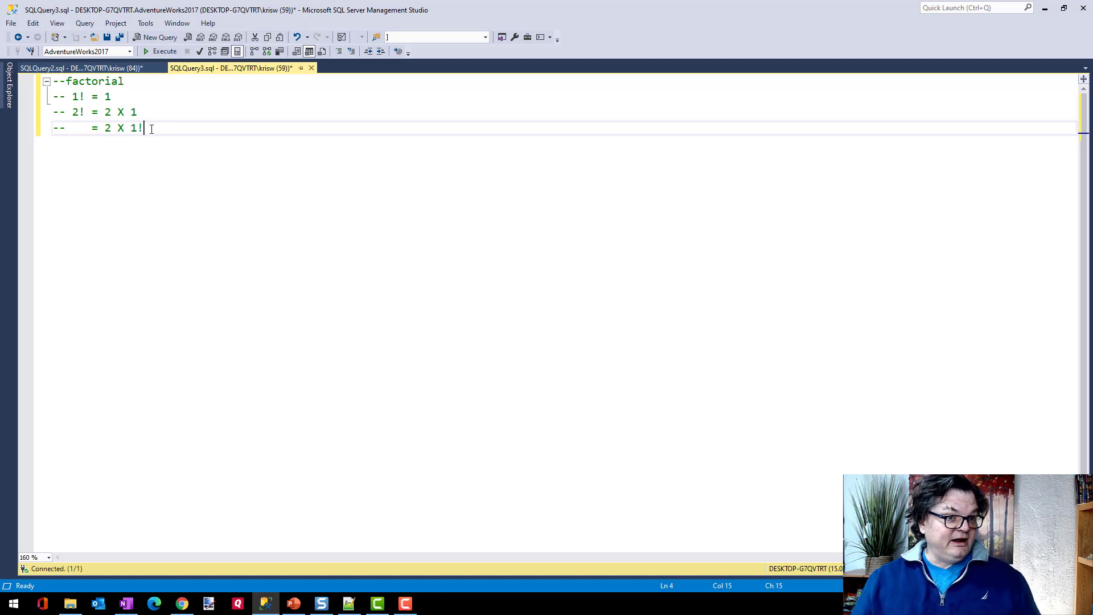
pyautogui.press('enter')
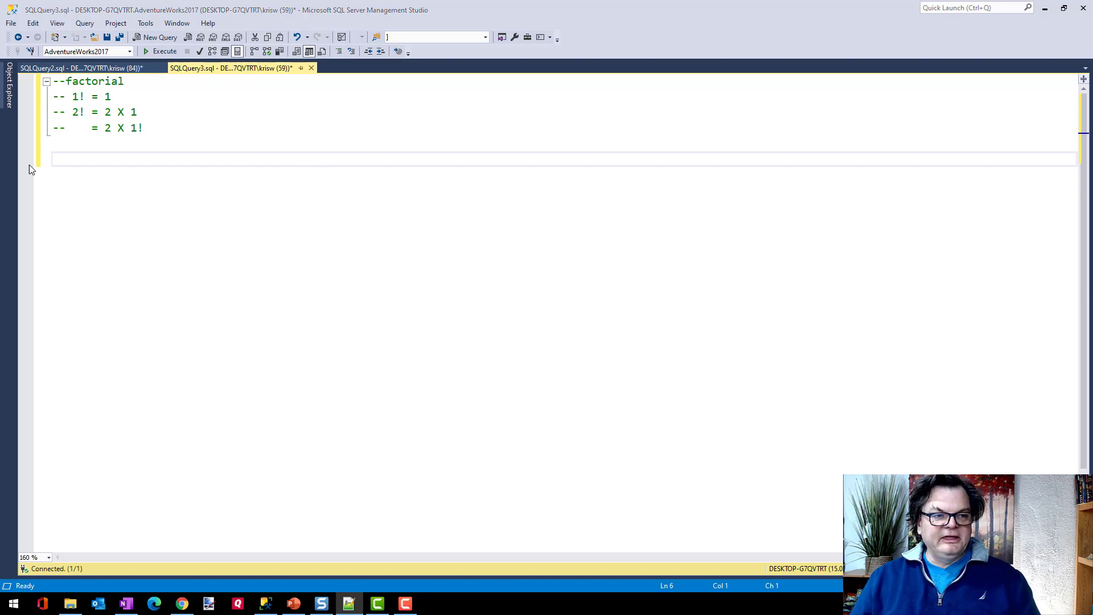
pyautogui.write('-- 3! = 3 X 2 X 1')
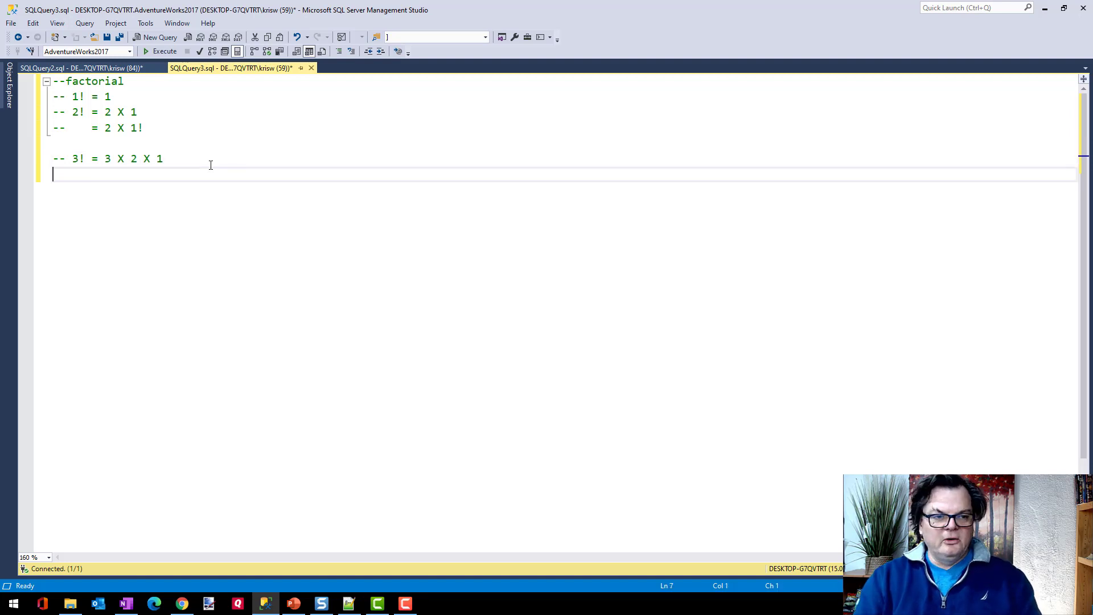
pyautogui.write('--')
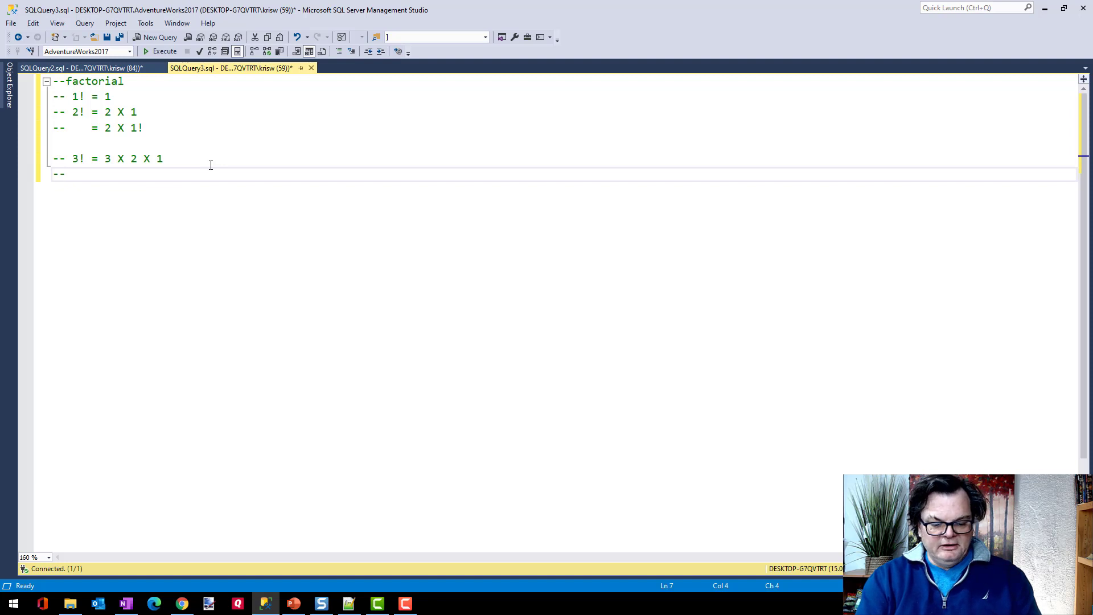
pyautogui.write('3! = 3 X')
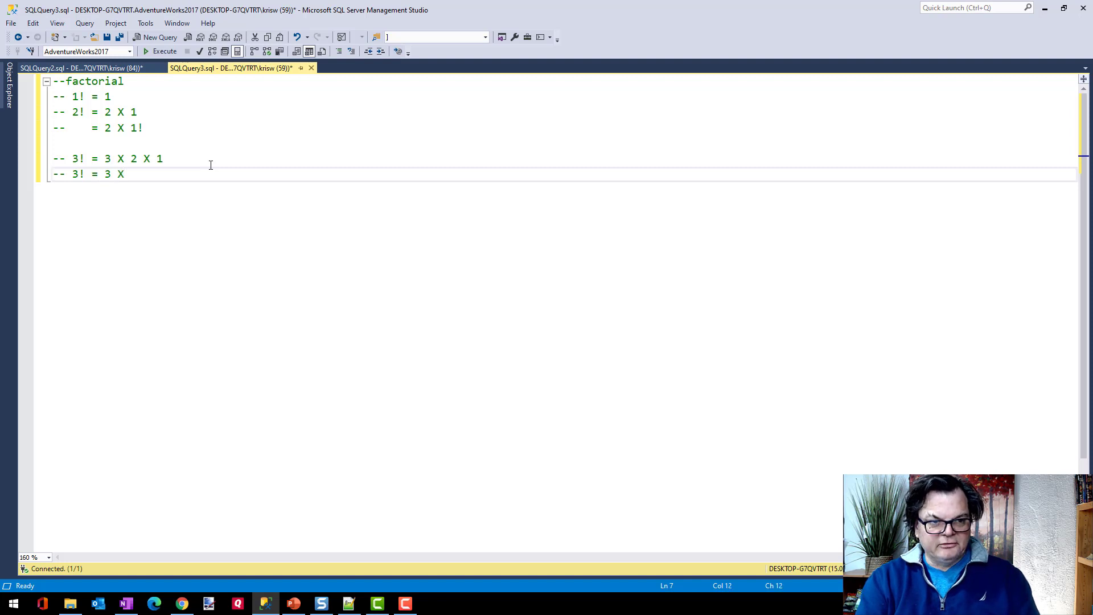
pyautogui.write('2!')
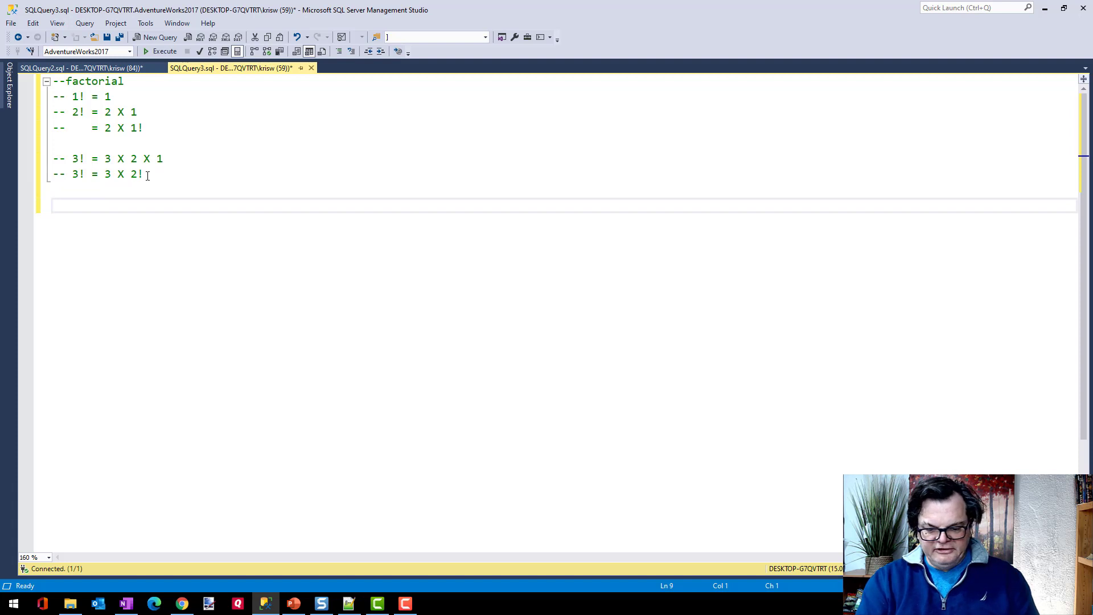
pyautogui.write('=')
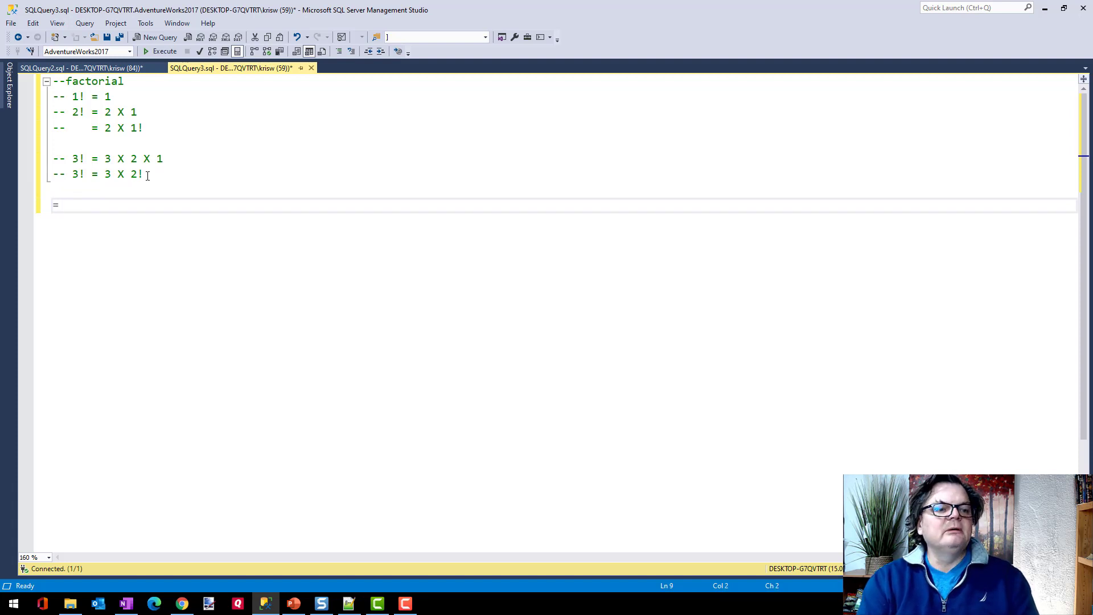
# Step: Add the comment '-- n! = n x (n-1)!' and return to the SQLQuery2 counting query
pyautogui.write('--')
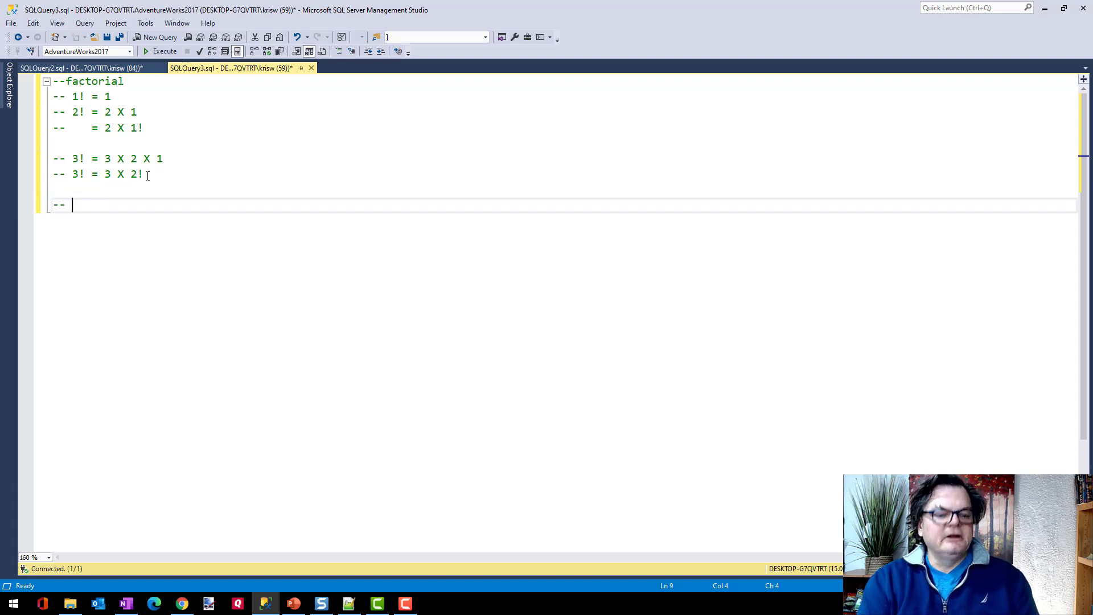
pyautogui.write('n!')
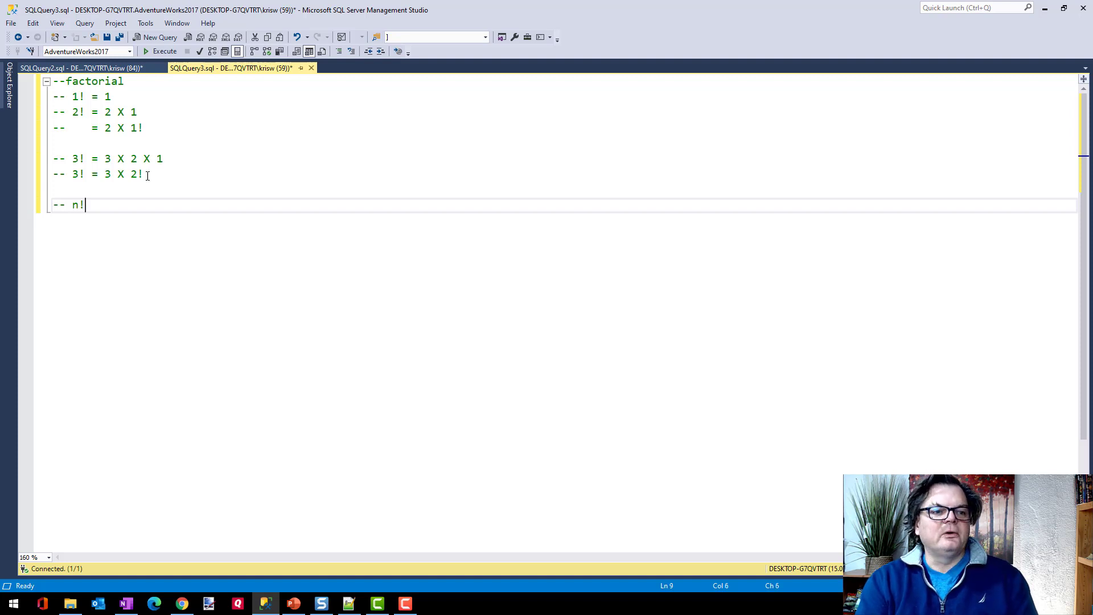
pyautogui.write('" "')
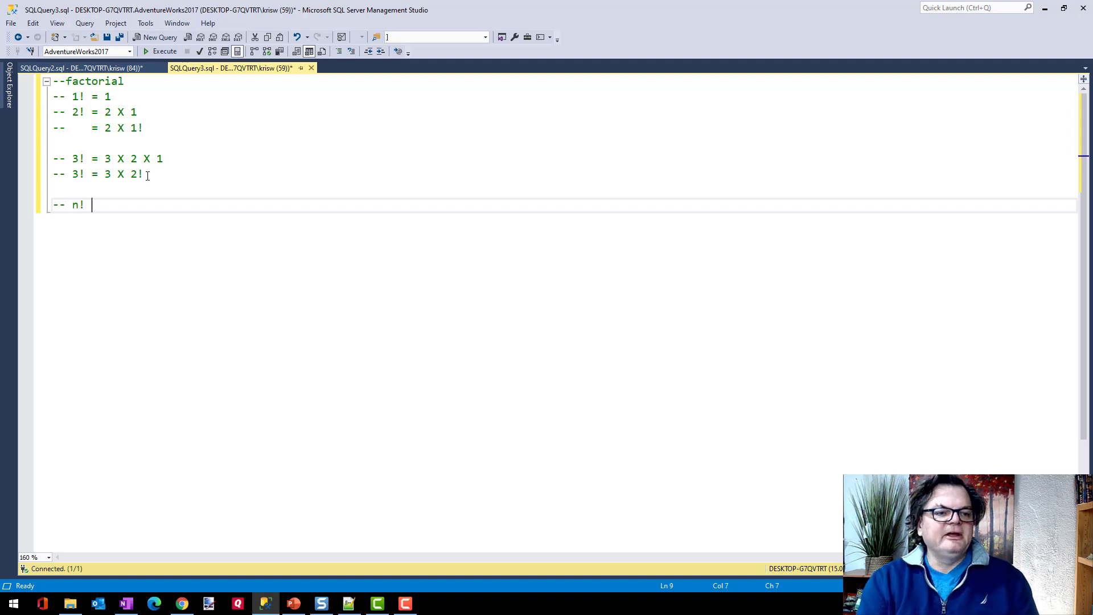
pyautogui.write('= n')
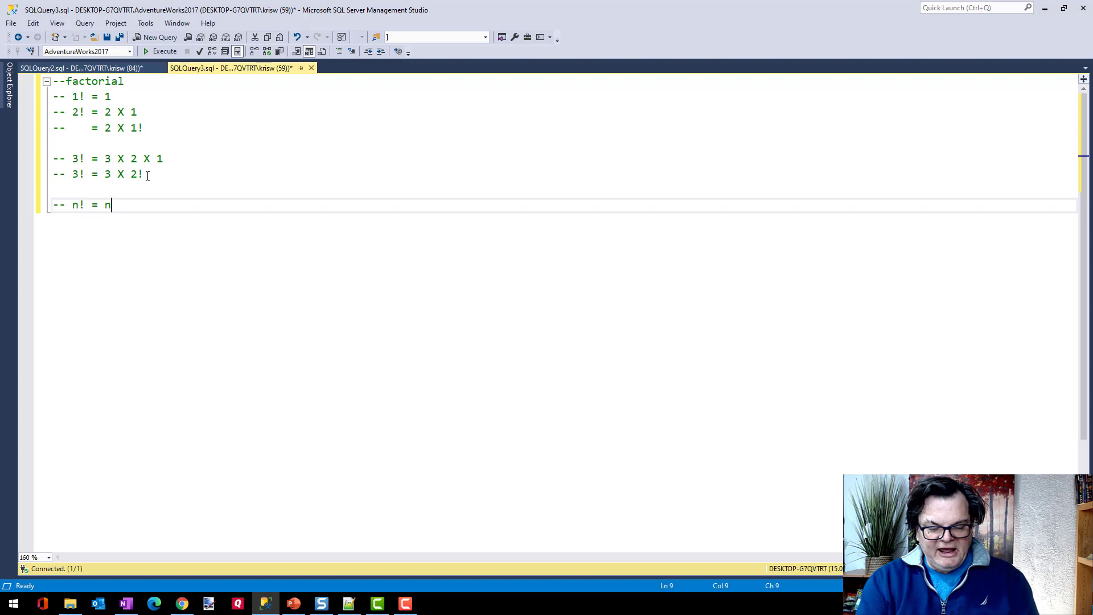
pyautogui.write('x')
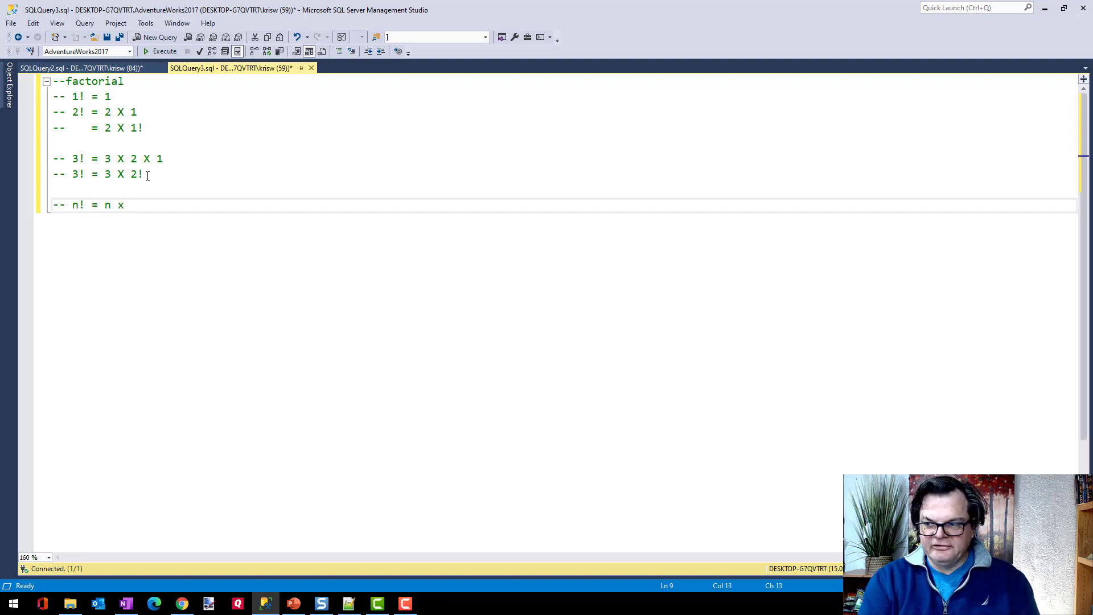
pyautogui.write('(n-')
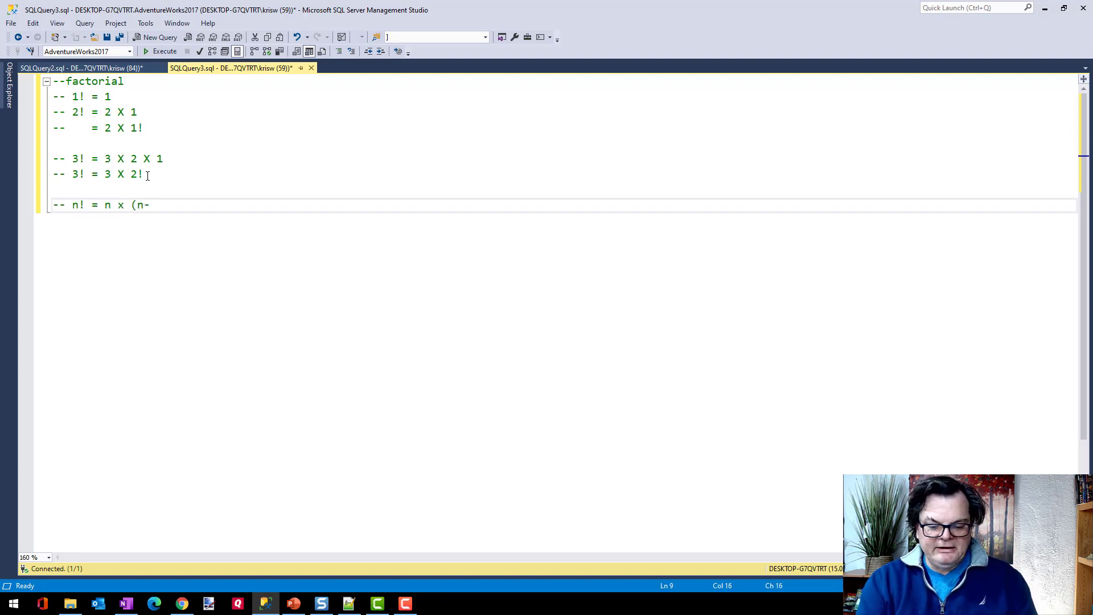
pyautogui.write('1)')
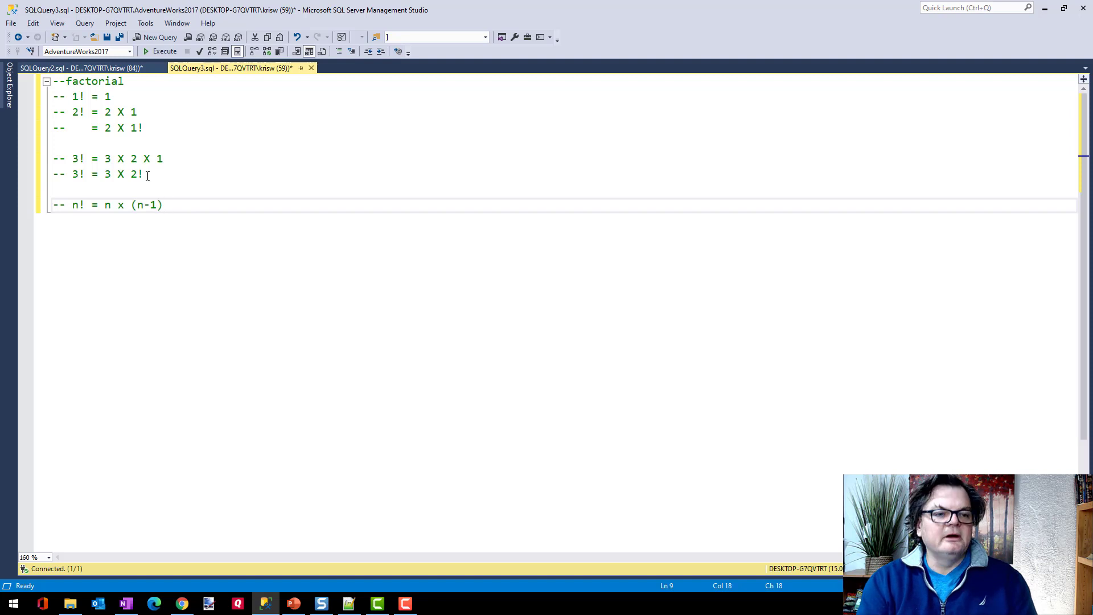
pyautogui.write('!')
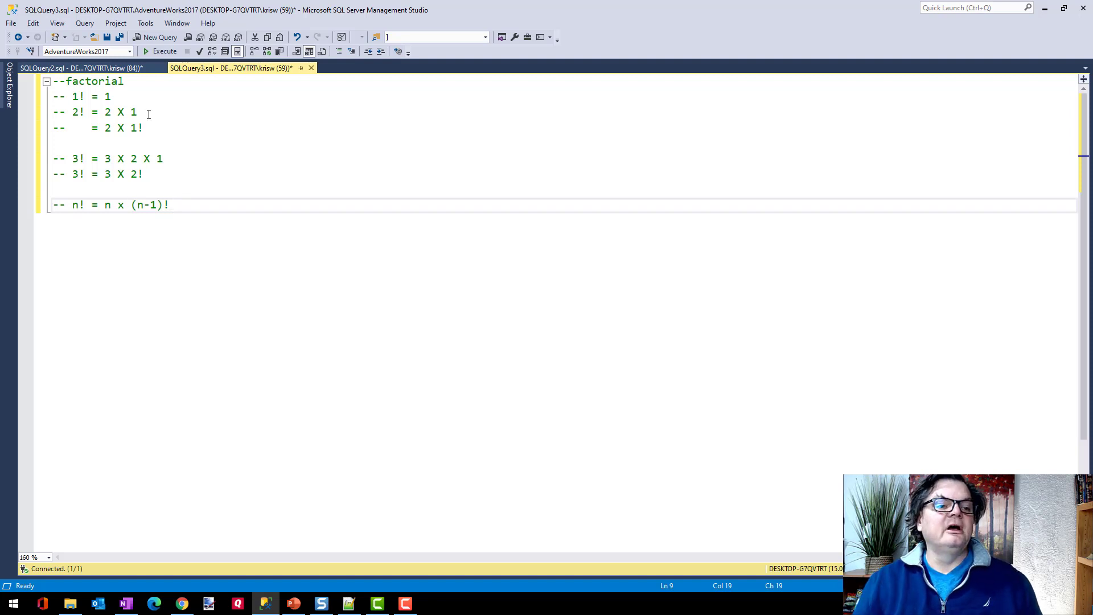
pyautogui.click(84, 68)
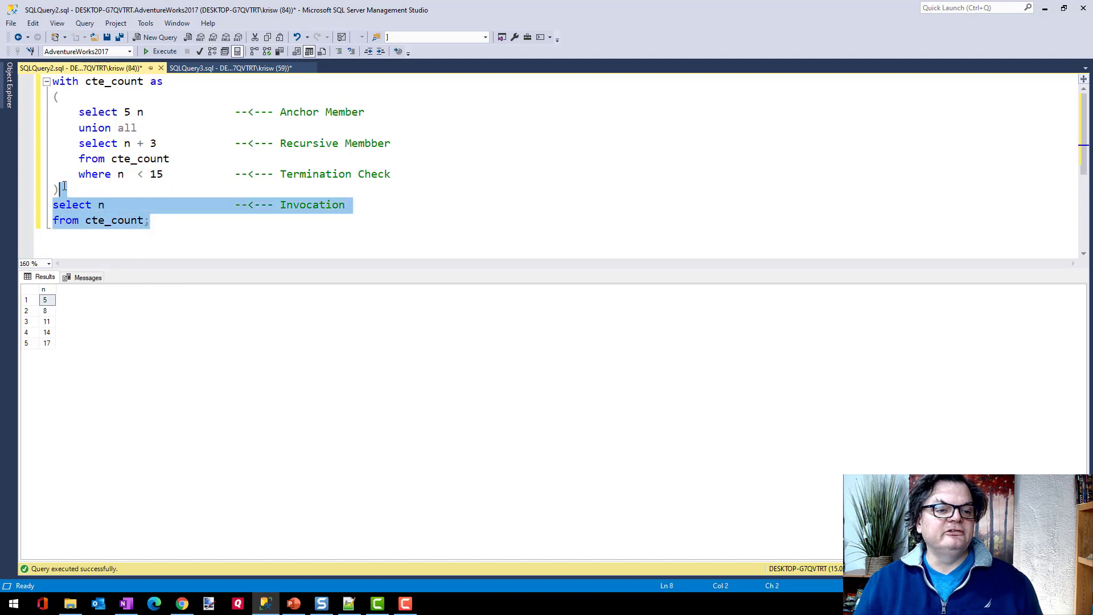
# Step: Copy the whole counting query into the factorial notes script
pyautogui.press('ctrl+a')
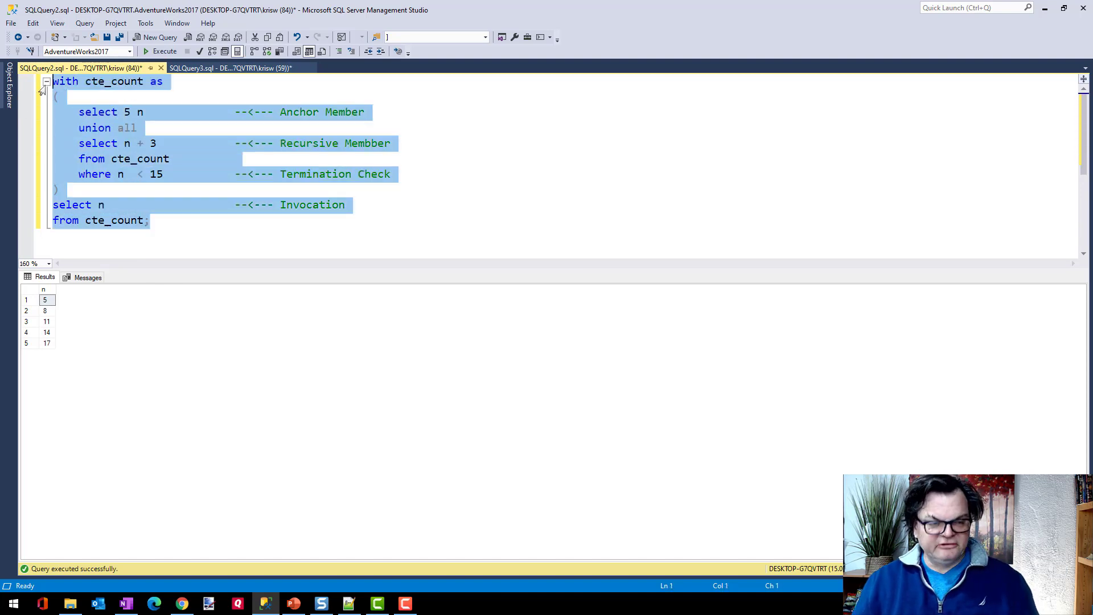
pyautogui.click(230, 68)
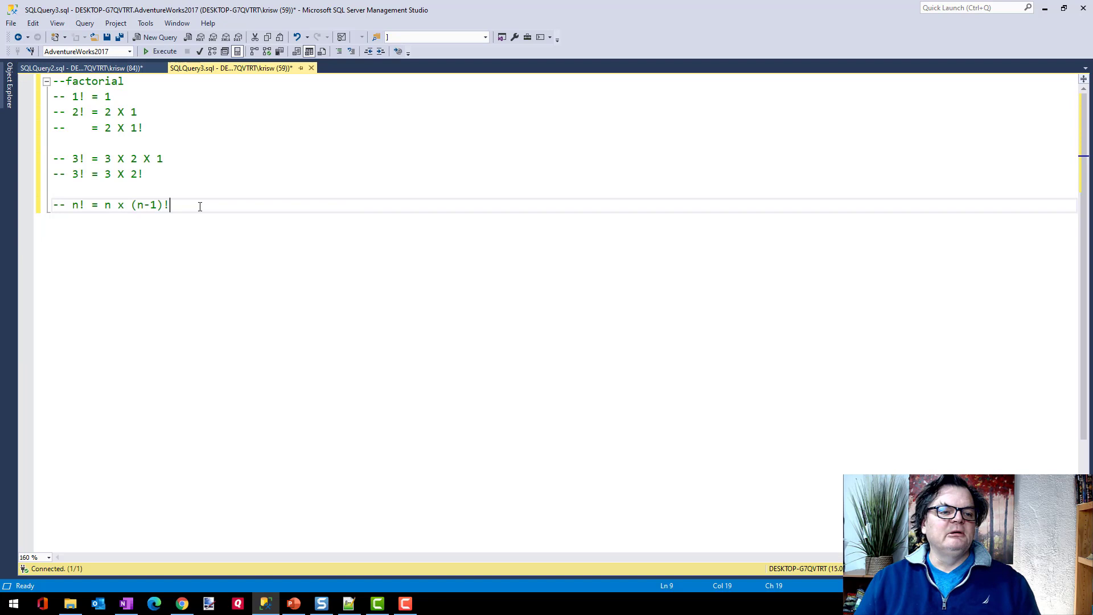
pyautogui.press('enter')
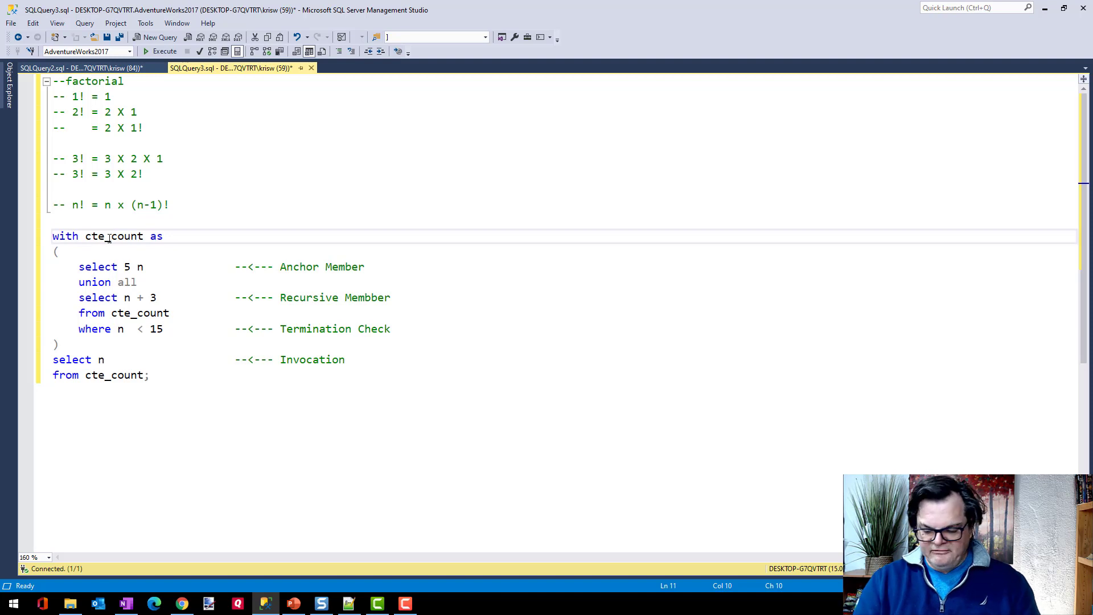
# Step: Rename the pasted cte_count to cteFactorial
pyautogui.press('BackSpace')
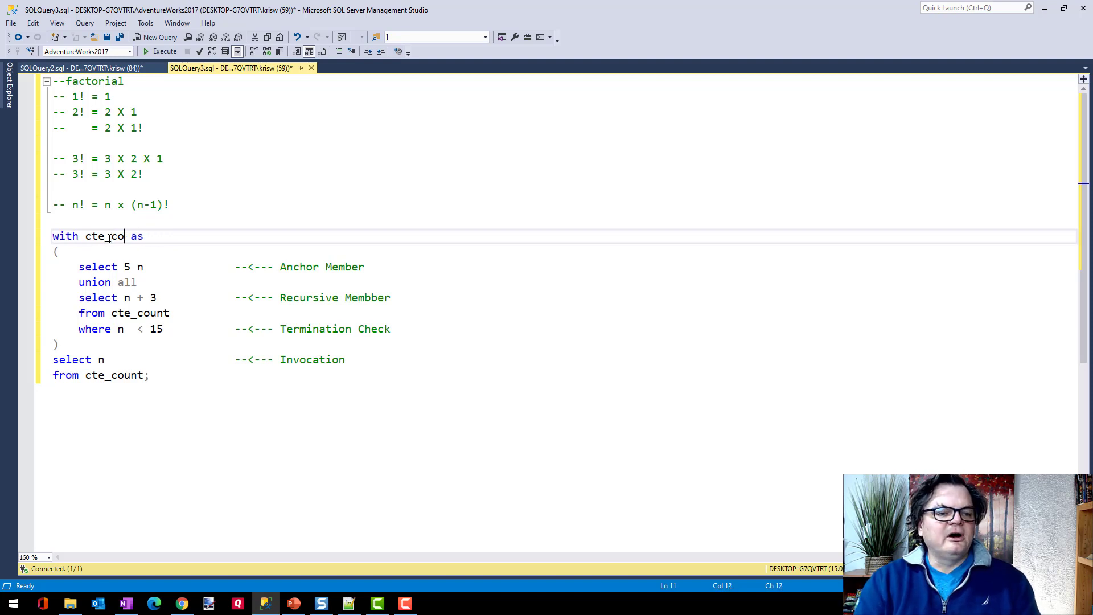
pyautogui.write('actor')
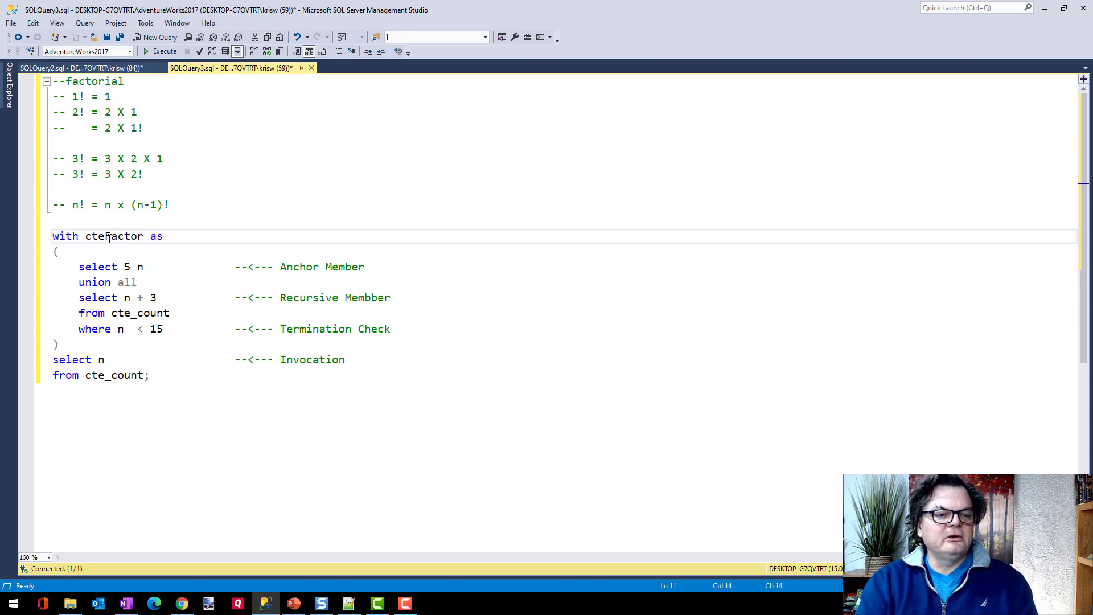
pyautogui.write('ial')
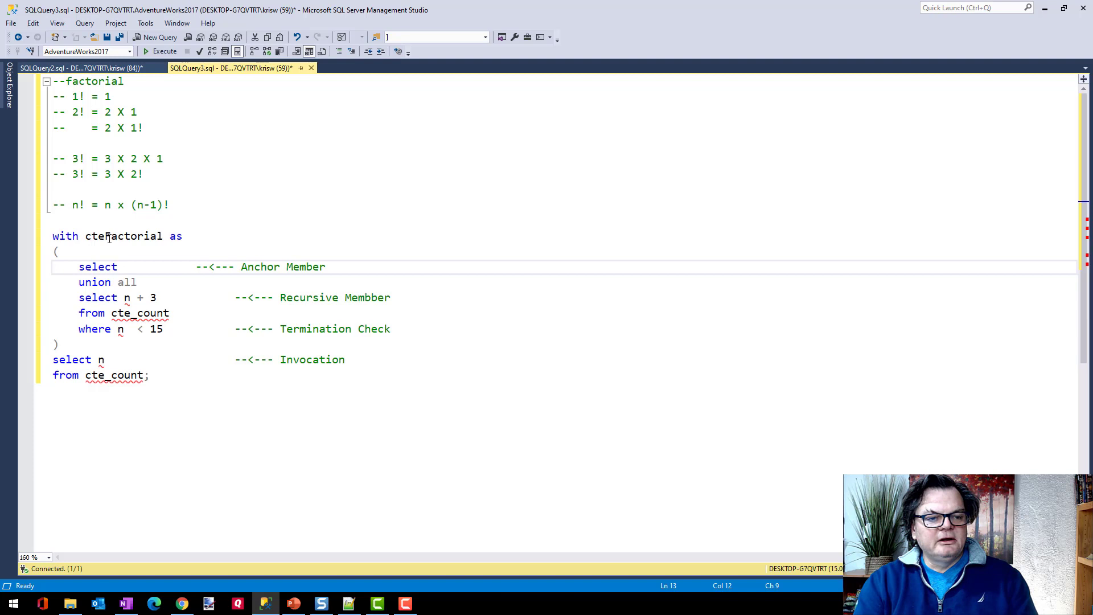
# Step: Make the anchor 'select 1 n, 1 fact' and the recursive FROM 'from cteFactorial'
pyautogui.write('1, 1')
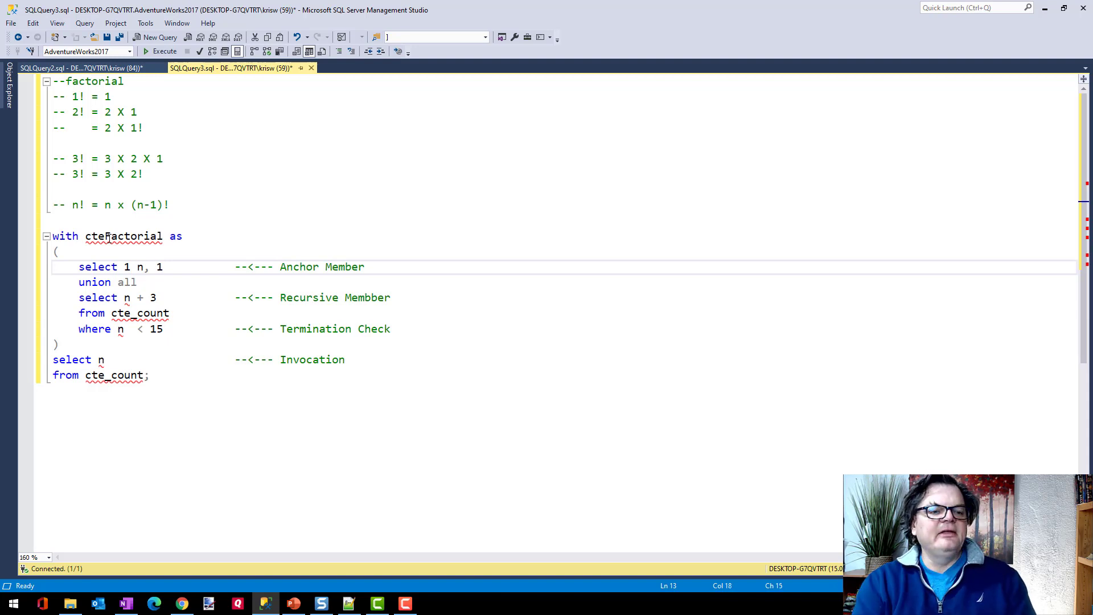
pyautogui.write('fa')
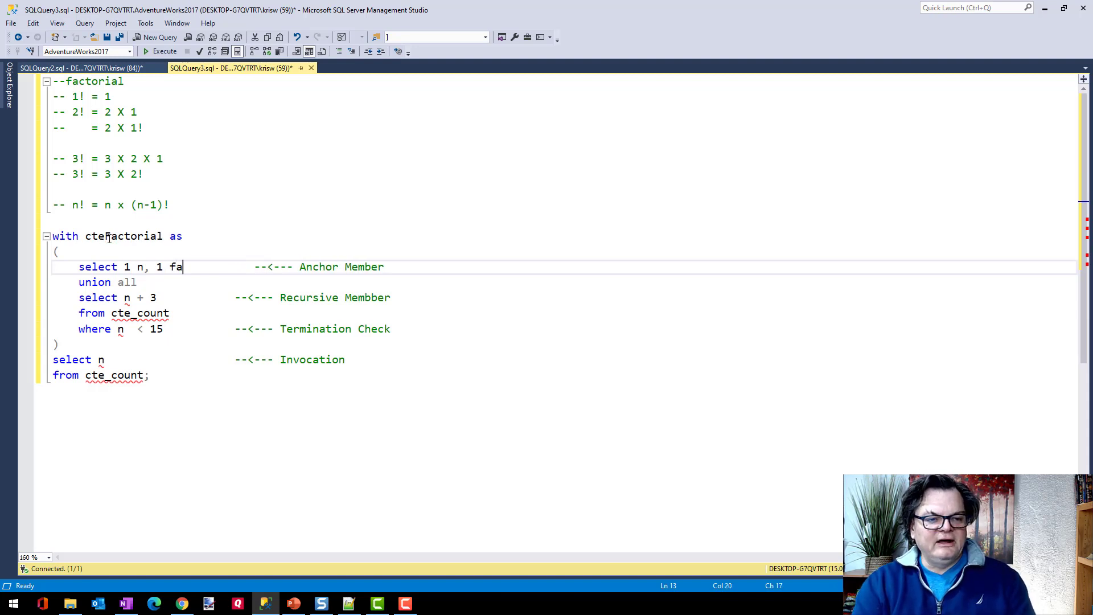
pyautogui.write('ctor')
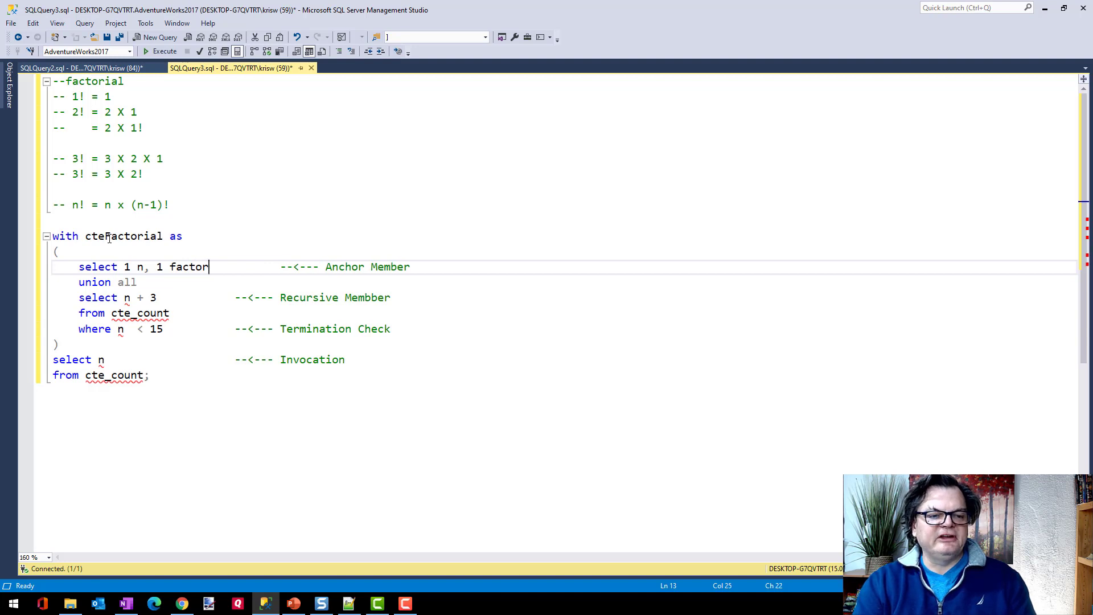
pyautogui.write('ial')
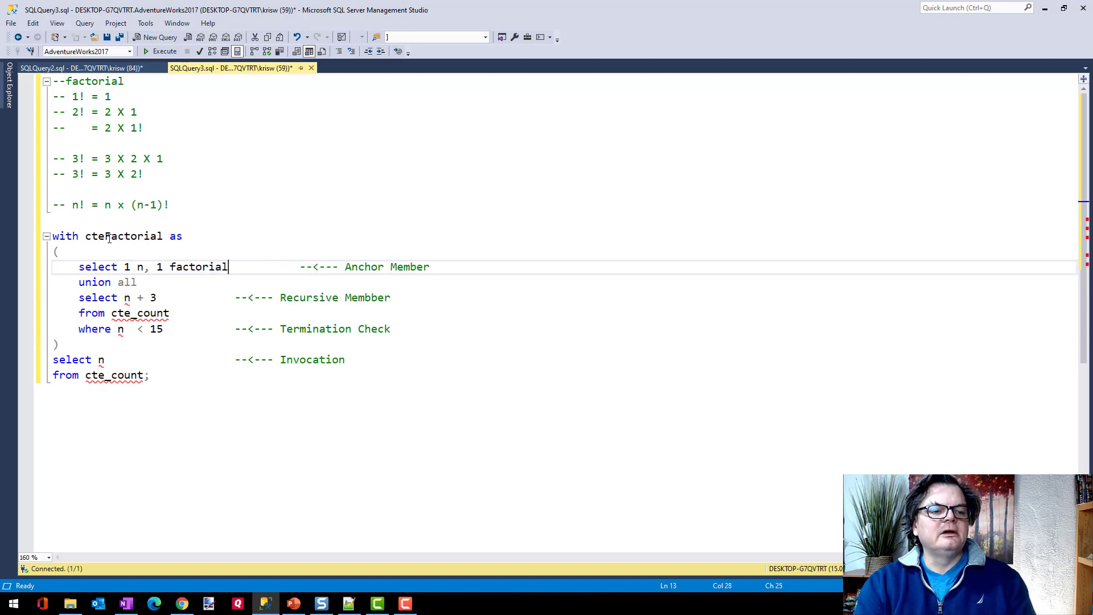
pyautogui.press('BackSpace')
pyautogui.write('Factorial')
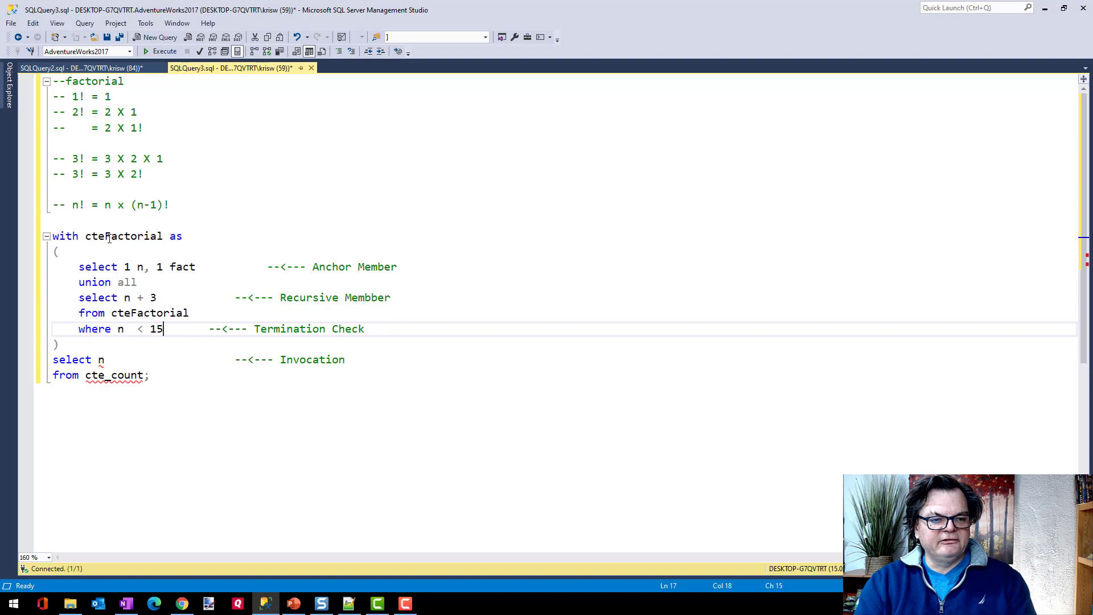
# Step: Change the termination check to < 5
pyautogui.press('BackSpace')
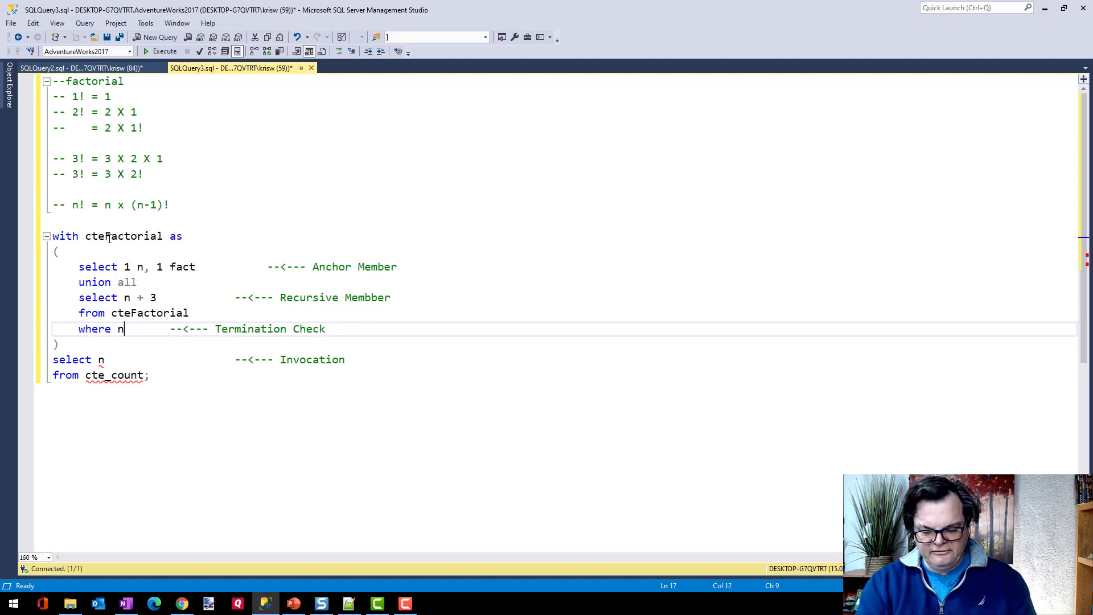
pyautogui.write('<')
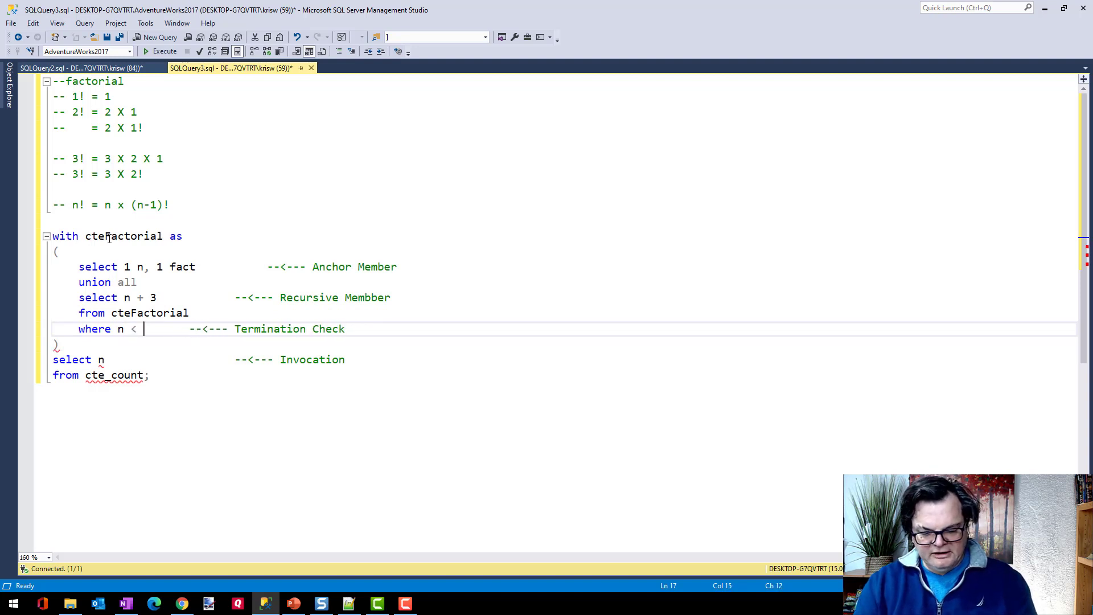
pyautogui.write('5')
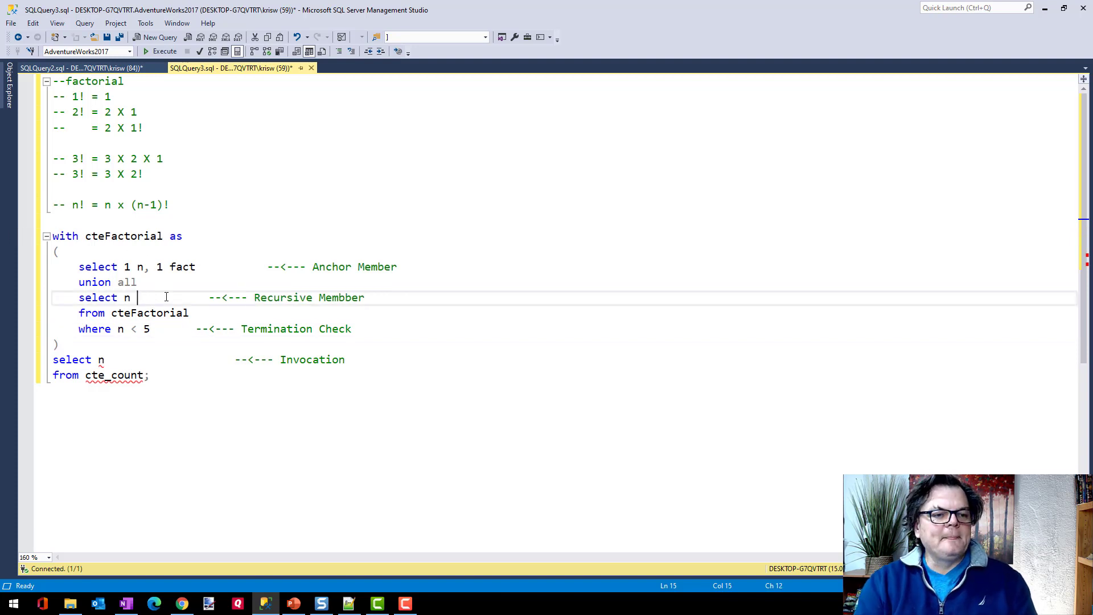
# Step: Make the recursive member select n+1, (n+1) * fact and align the Termination Check comment
pyautogui.press('BackSpace')
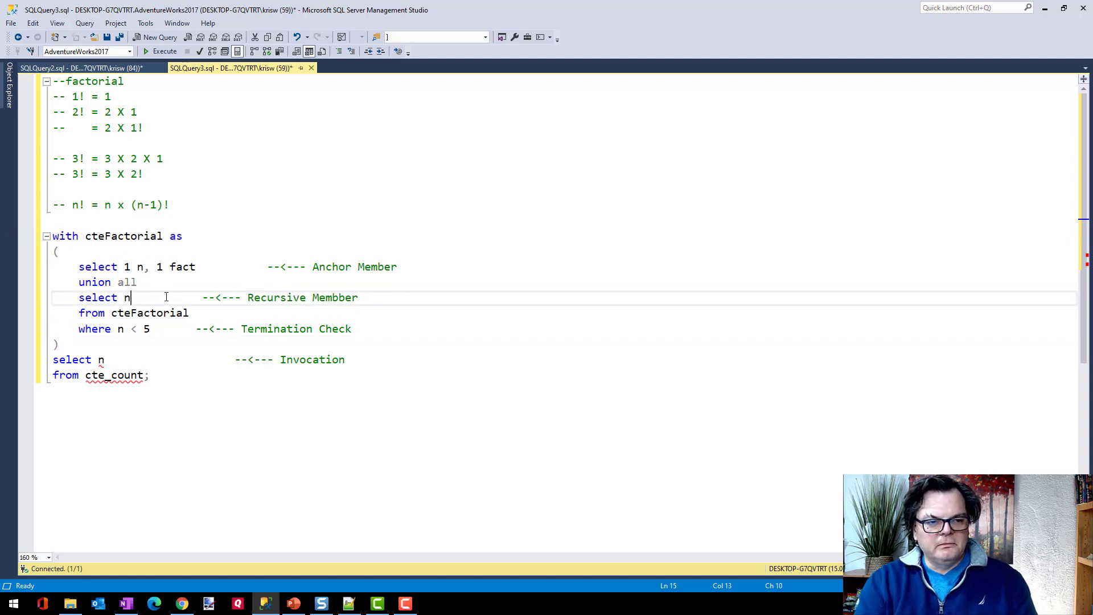
pyautogui.write('+')
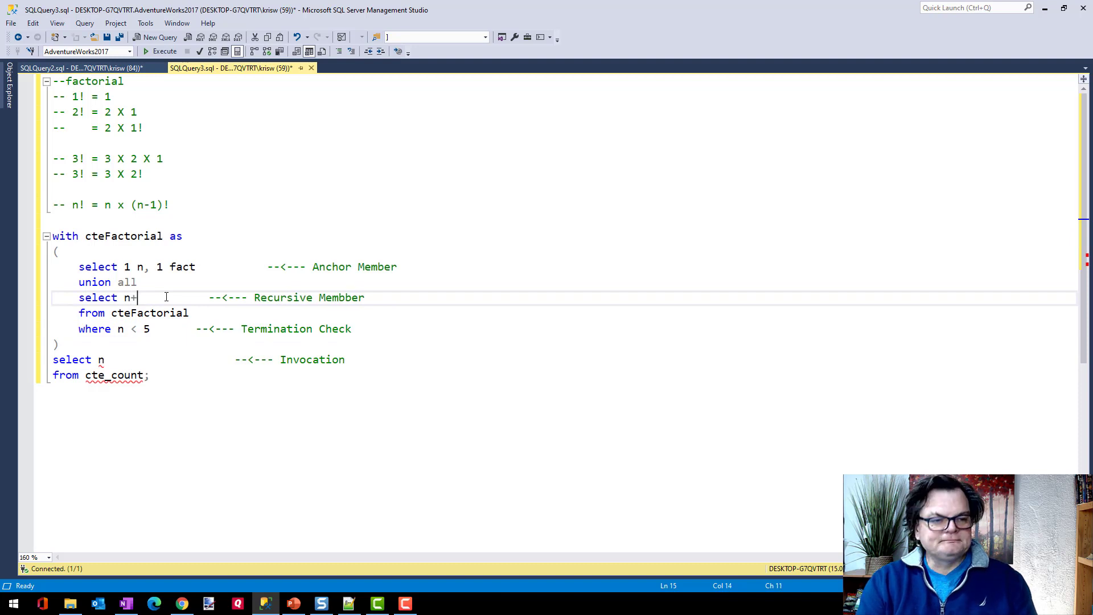
pyautogui.write('1,')
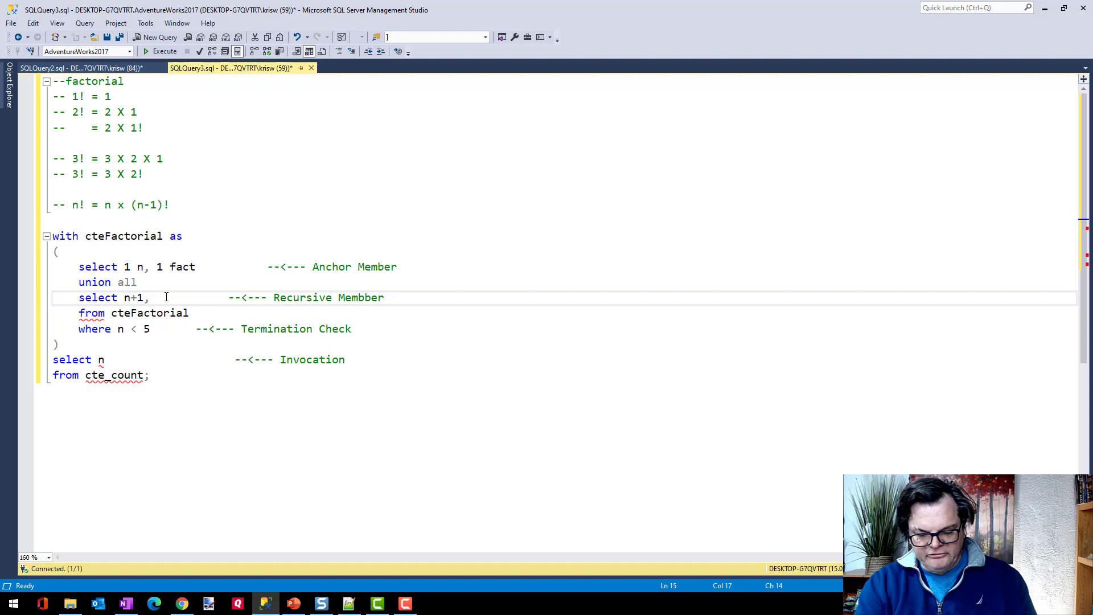
pyautogui.write('n+1')
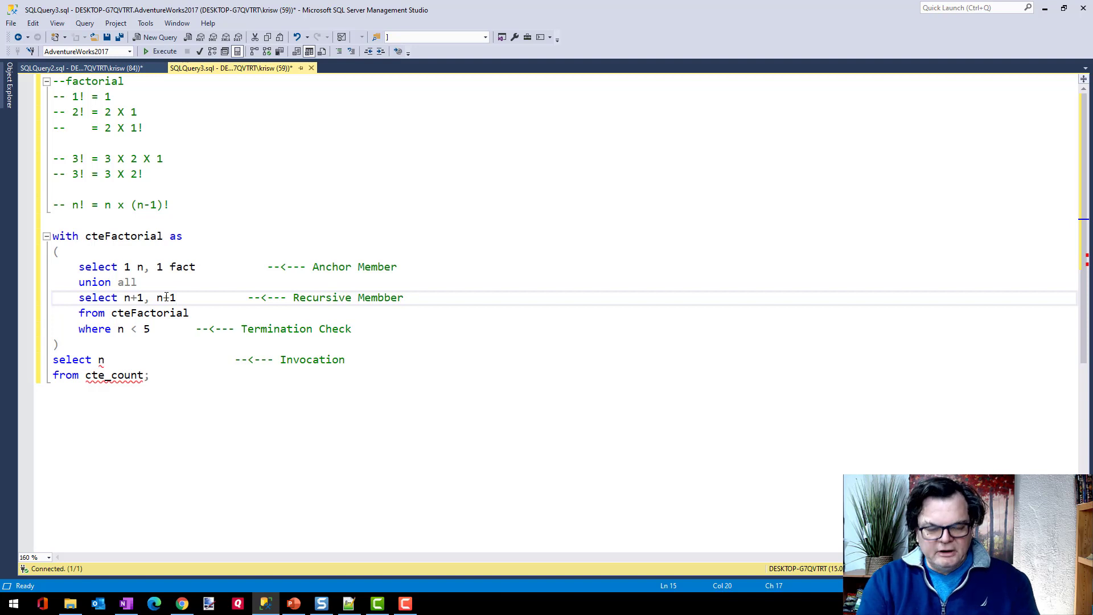
pyautogui.write('(n+1)')
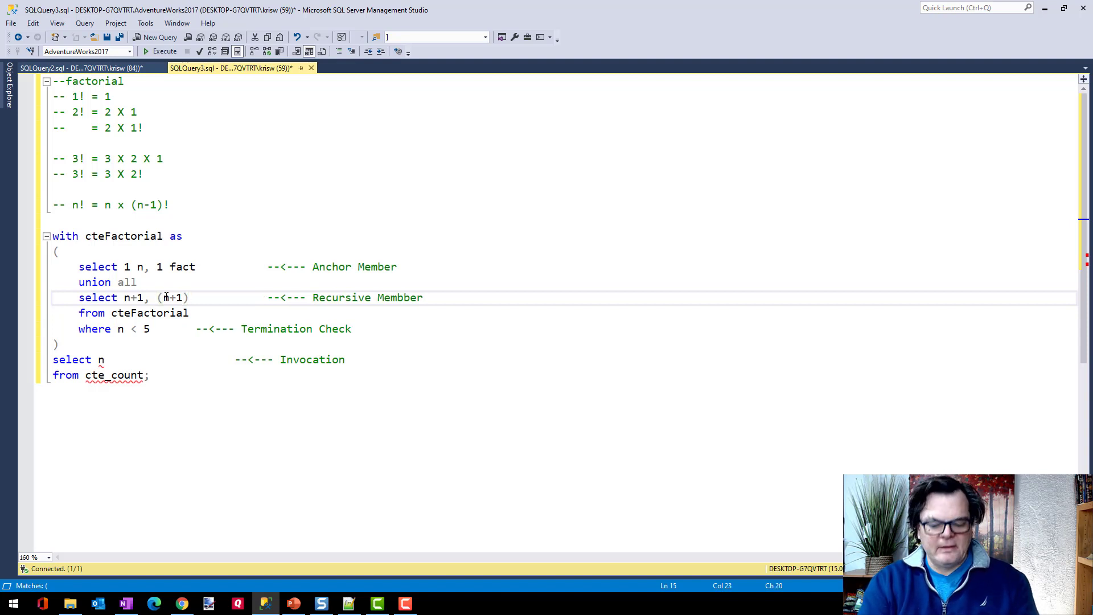
pyautogui.write('* fact')
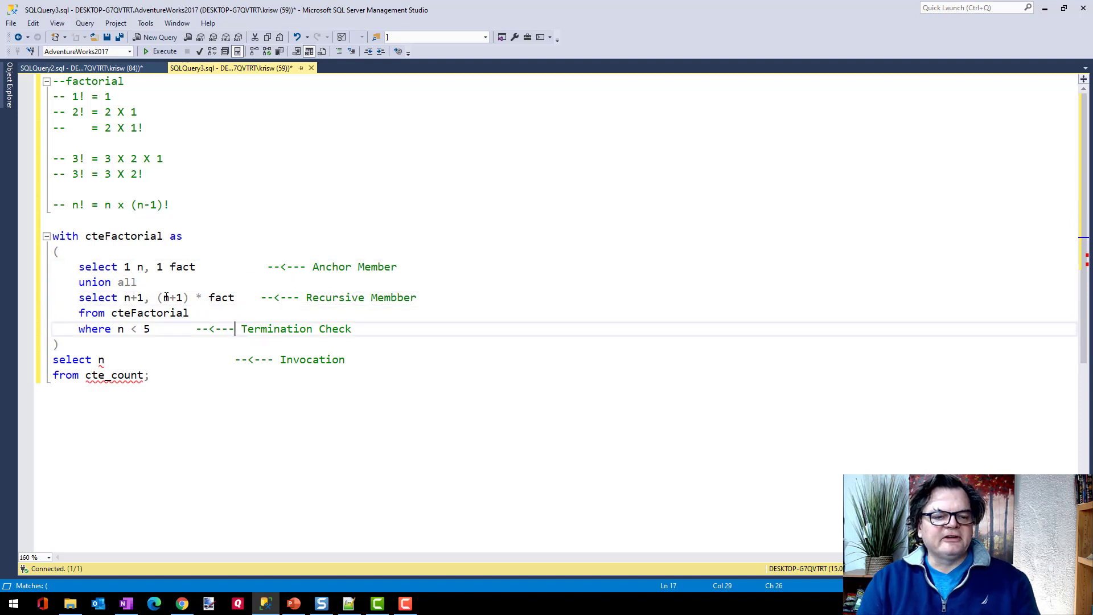
pyautogui.press('Backspace')
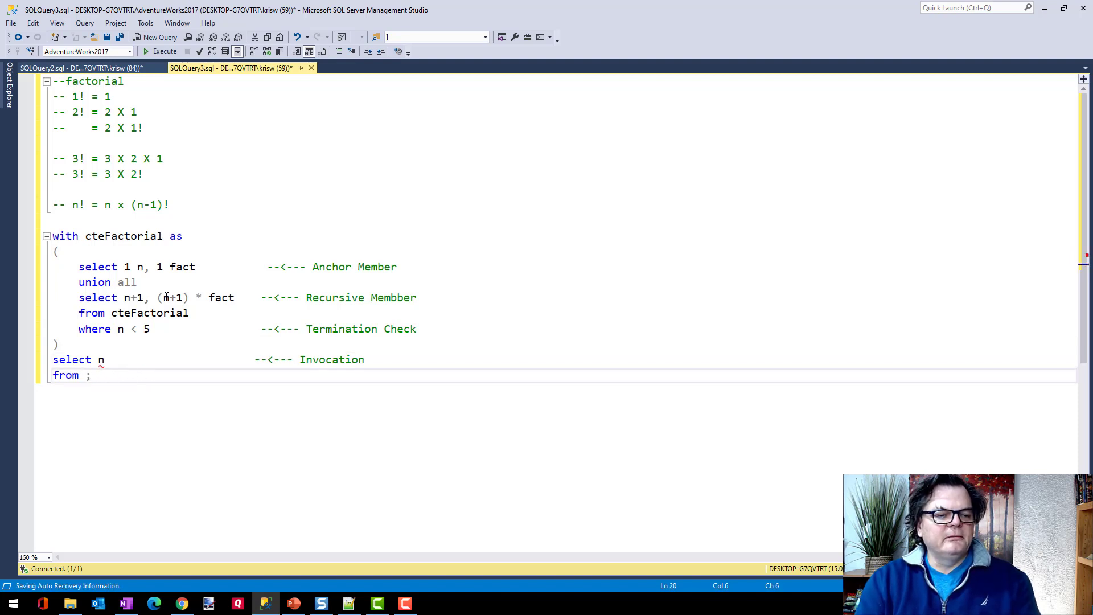
# Step: Complete the final query as 'select n, fact from cteFactorial', fixing the mistyped column name
pyautogui.write('cteFactorial')
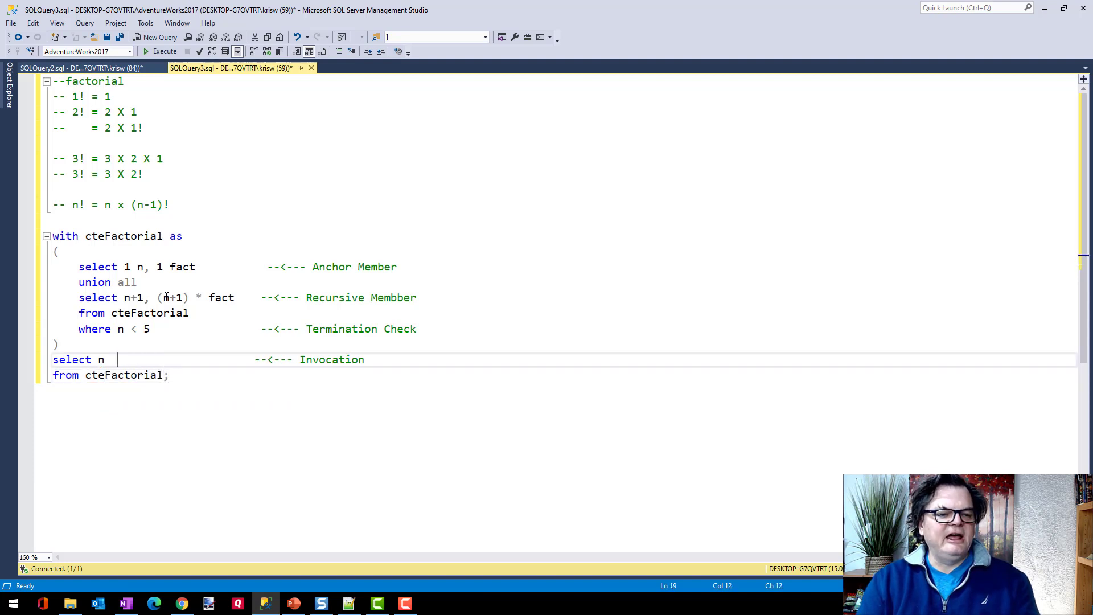
pyautogui.write(',')
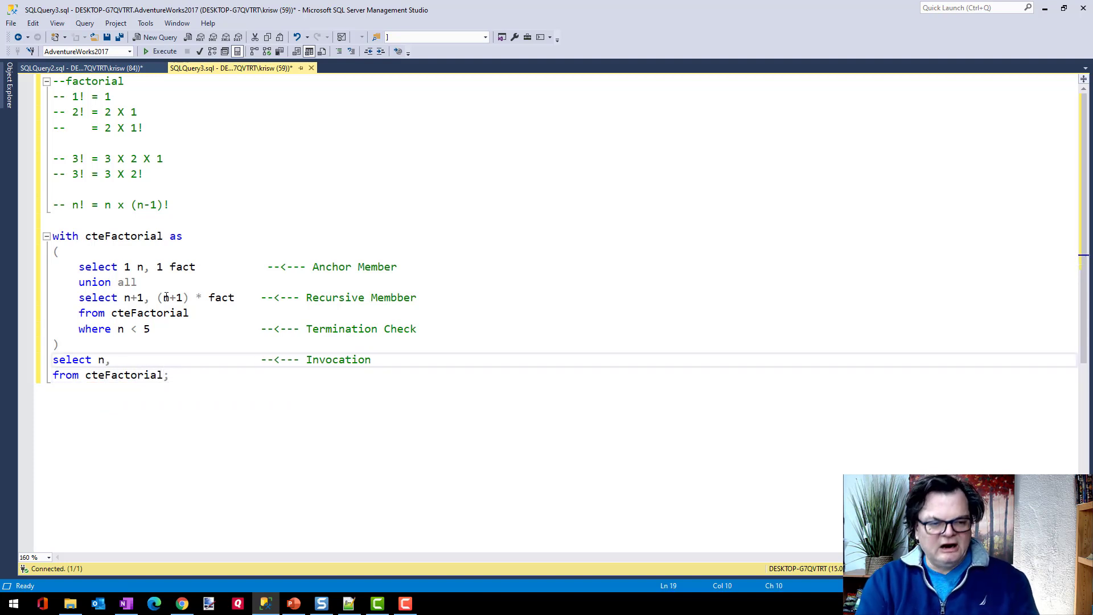
pyautogui.write('facgtt')
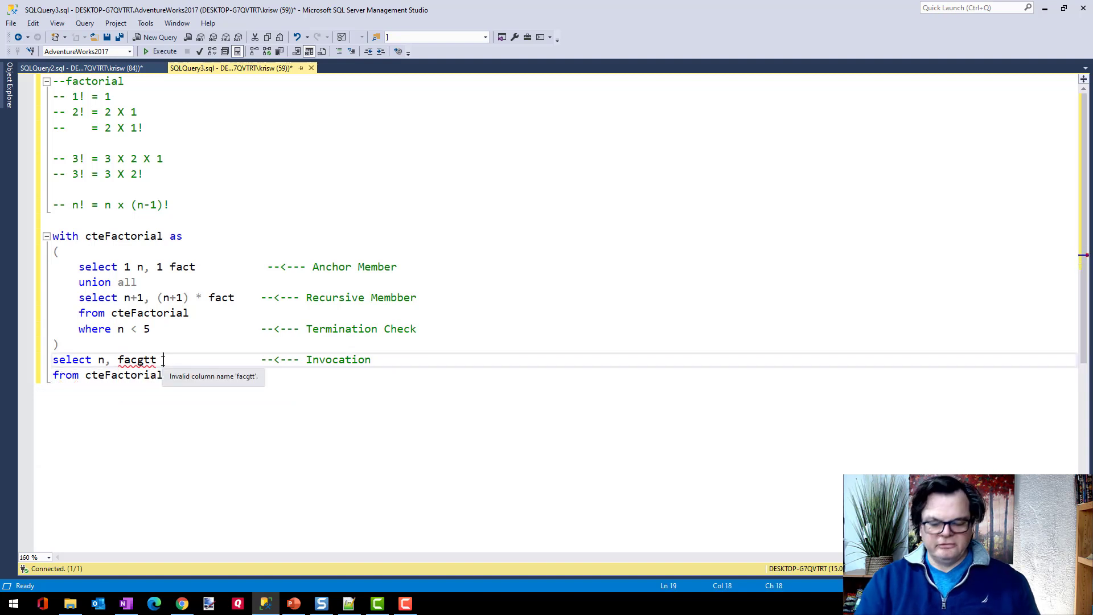
pyautogui.press('BackSpace')
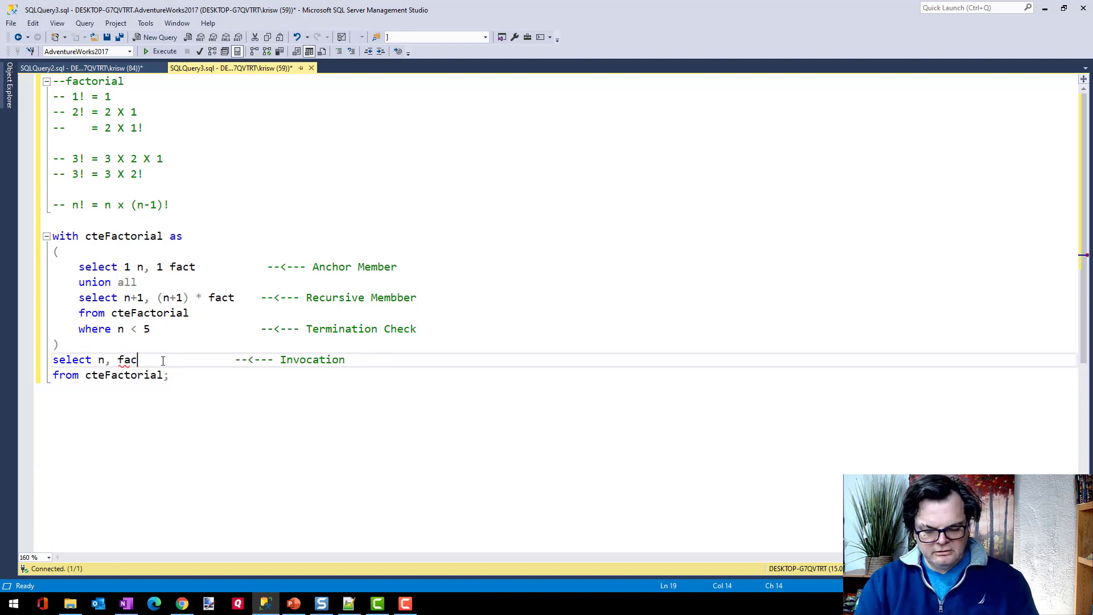
pyautogui.write('t')
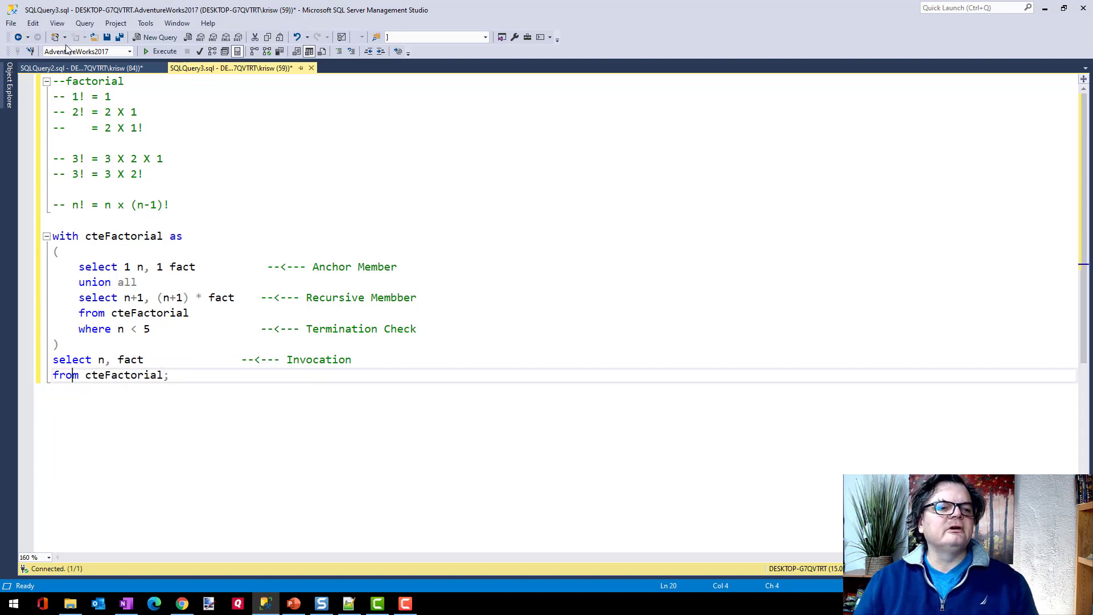
# Step: Run the factorial CTE and pick out fact 24 among results 1, 2, 6, 24, 120
pyautogui.click(164, 51)
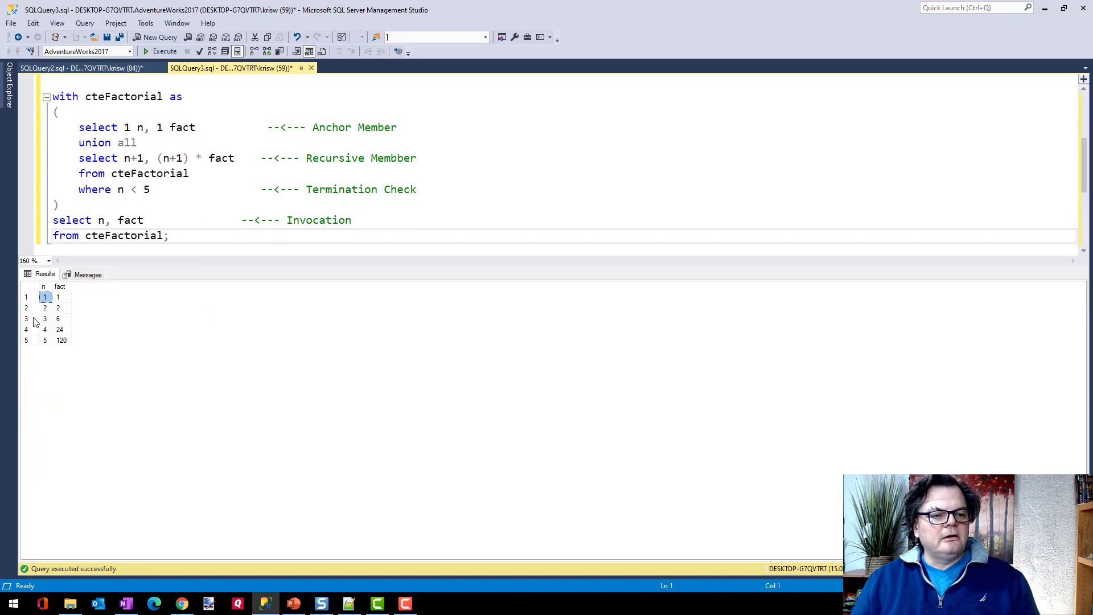
pyautogui.moveTo(46, 333)
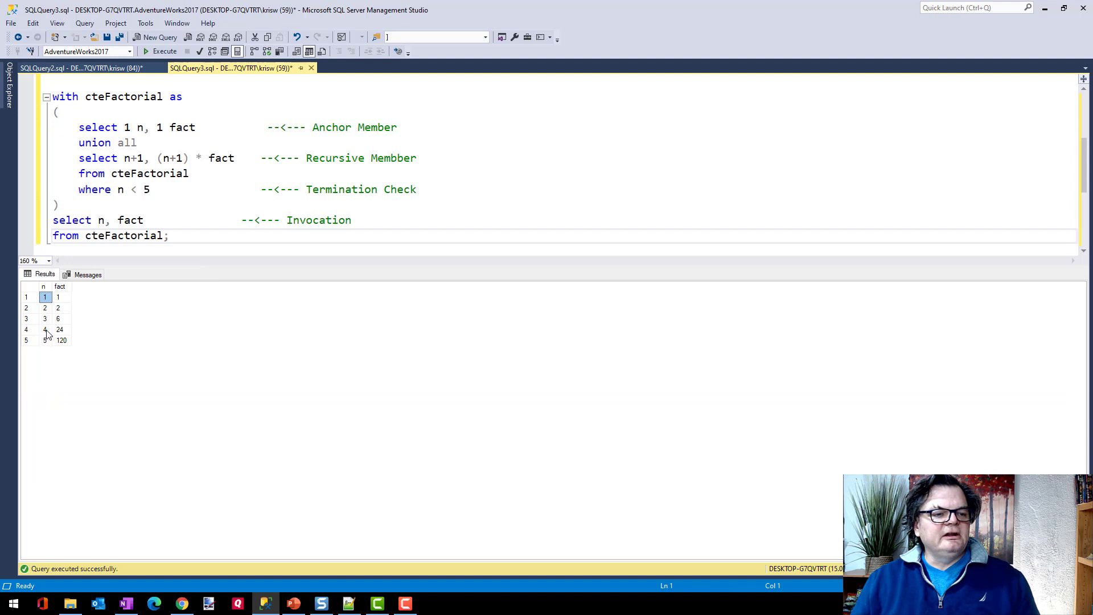
pyautogui.click(45, 329)
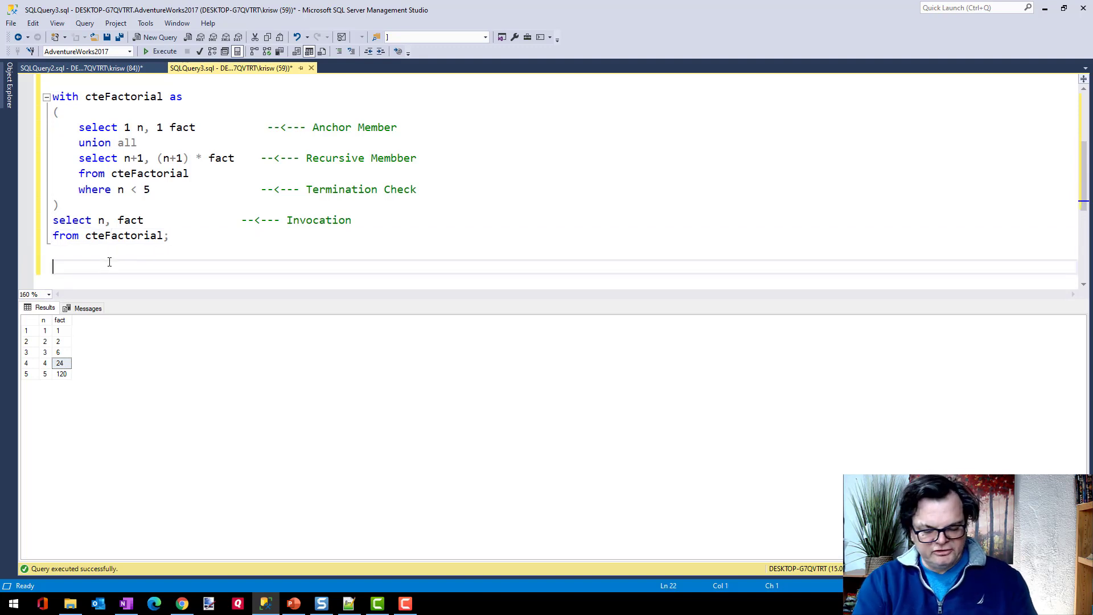
# Step: Type and run the manual check 'select 4 * 3 * 2 * 1', returning 24
pyautogui.write('select')
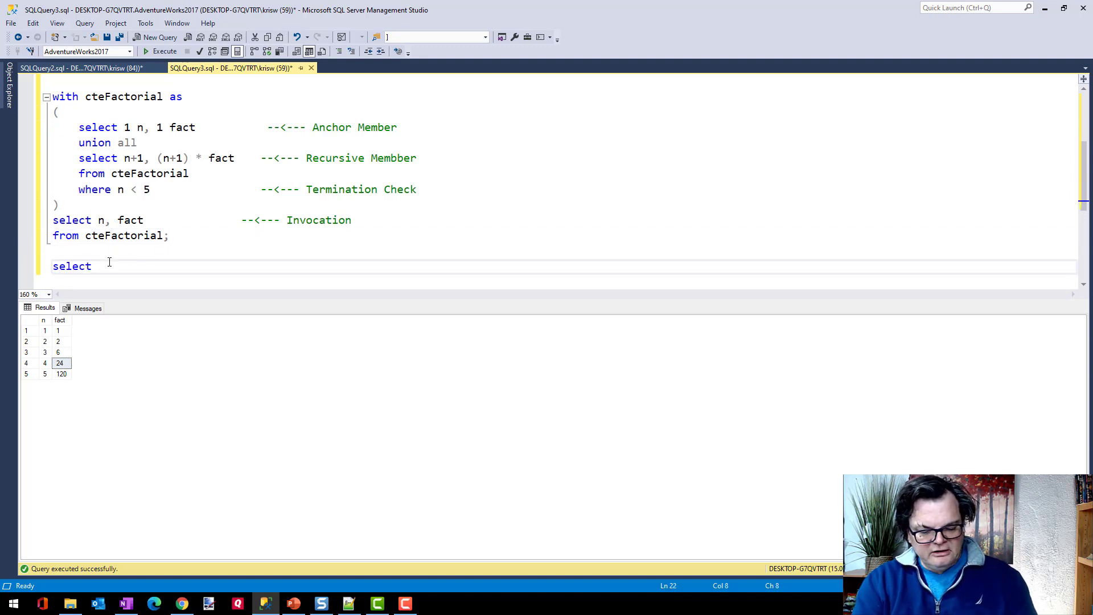
pyautogui.write('4')
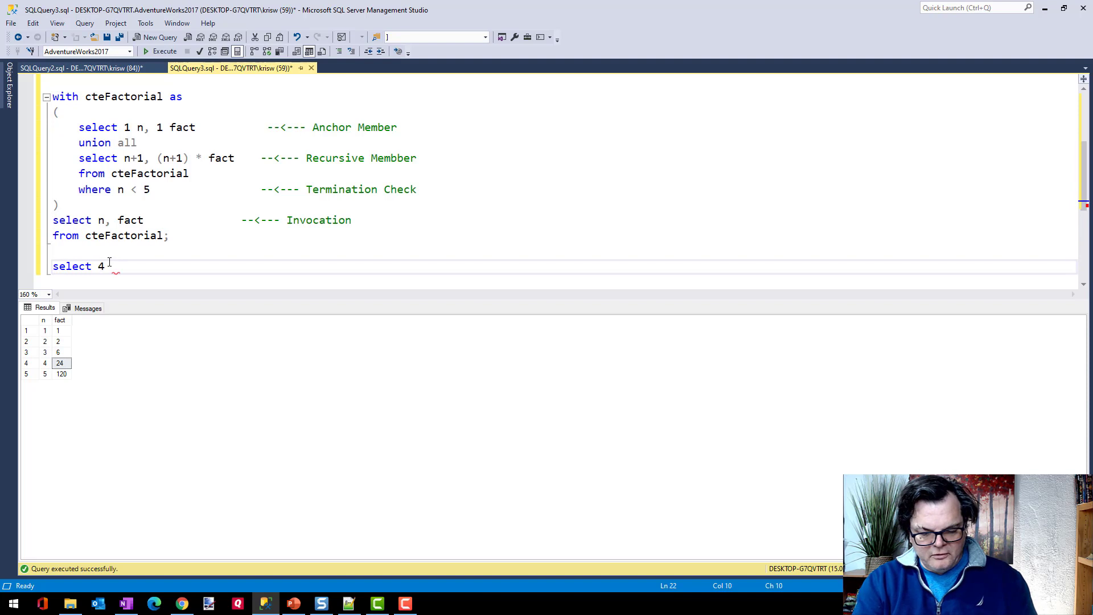
pyautogui.write('* 3 * 2')
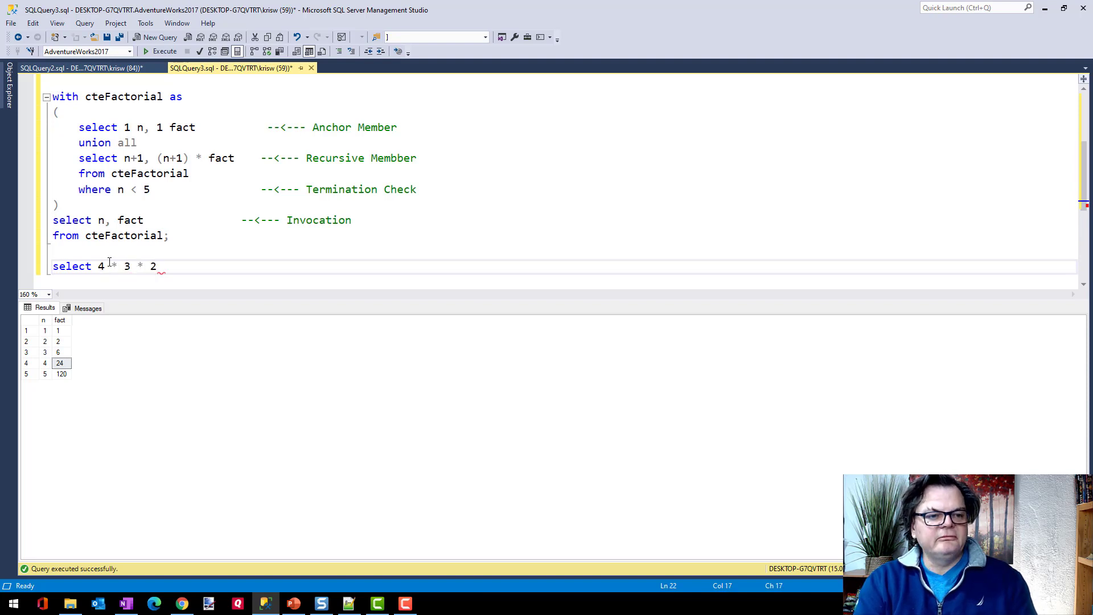
pyautogui.write('* 1')
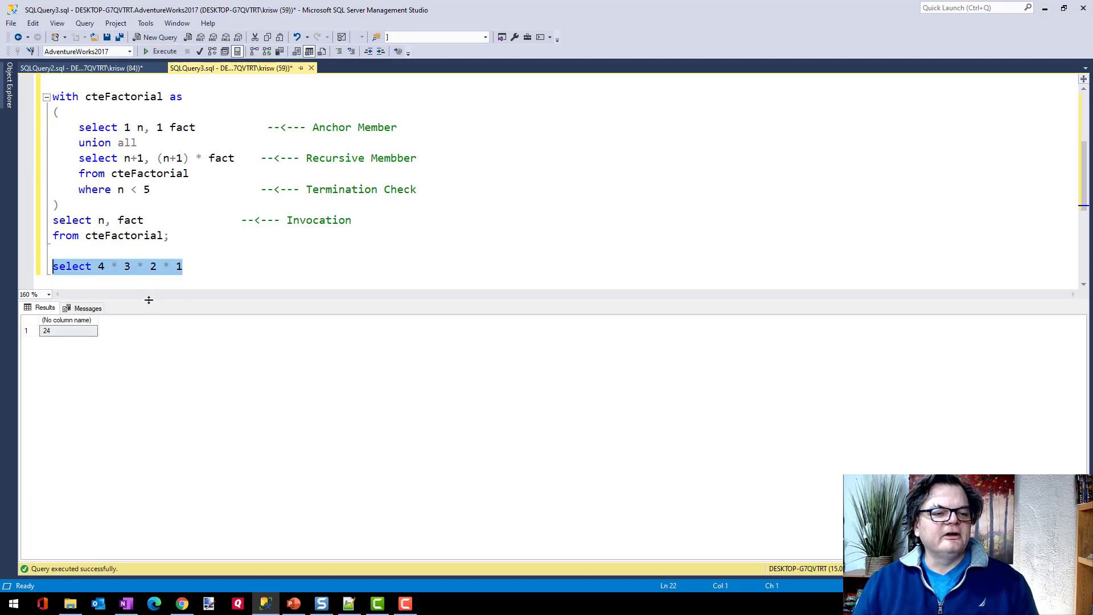
pyautogui.click(184, 266)
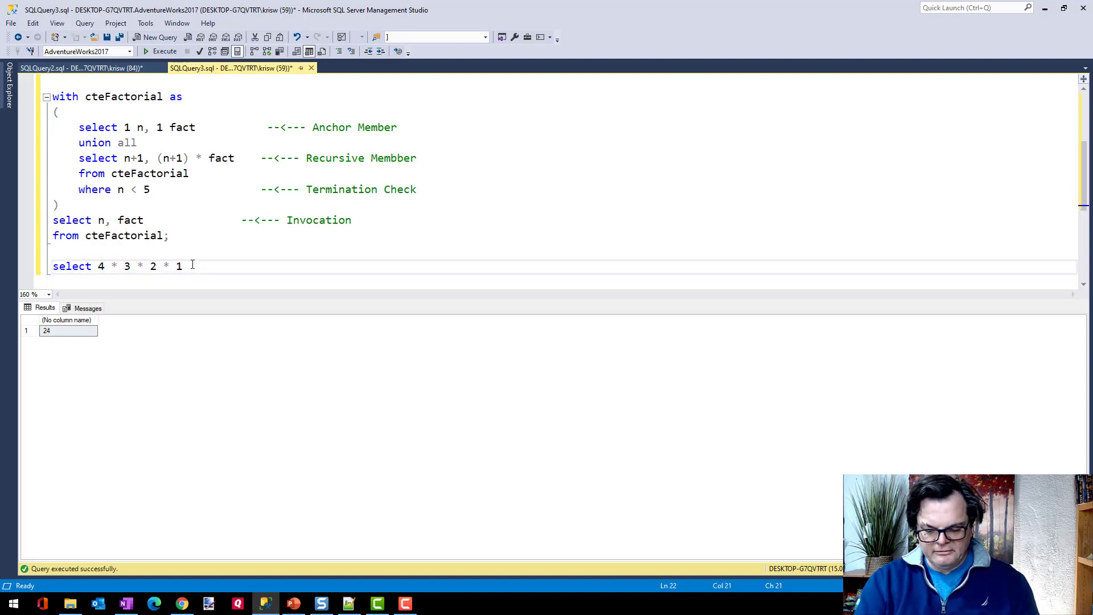
# Step: Add 5 * 4 * 3 * 2 * 1 to the check query and run the factorial CTE plus checks
pyautogui.write(',')
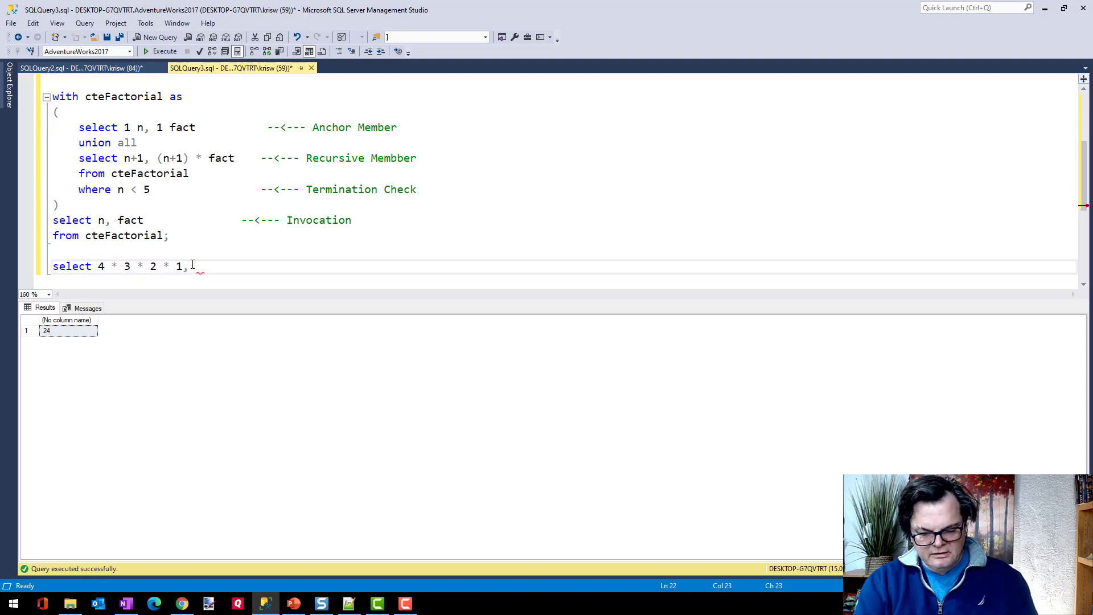
pyautogui.write('5 * 4 * 3 * 2 * 1')
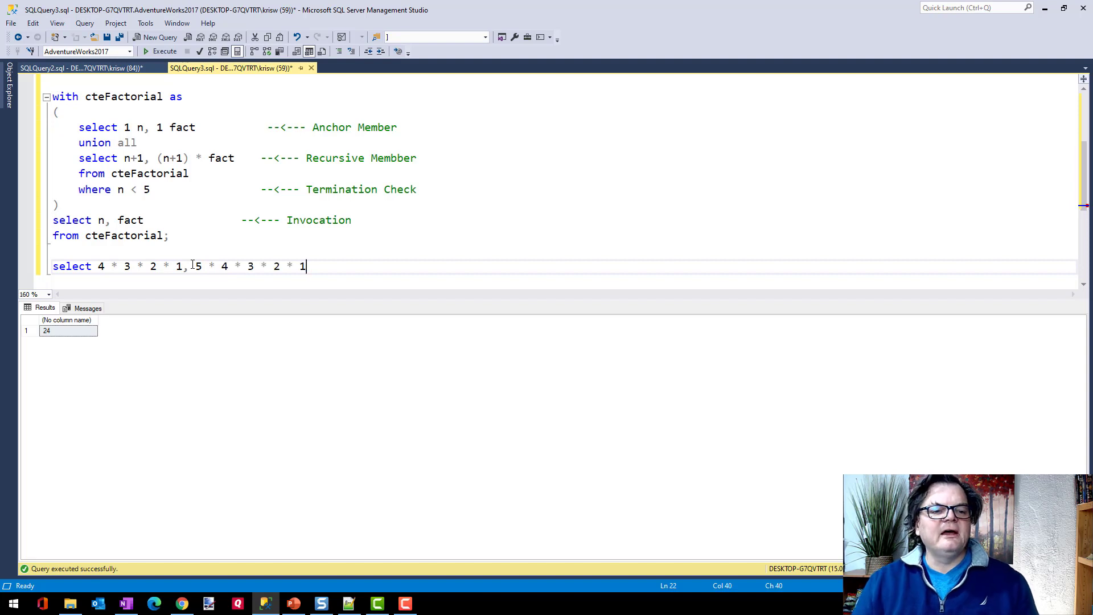
pyautogui.moveTo(305, 266); pyautogui.dragTo(72, 266)
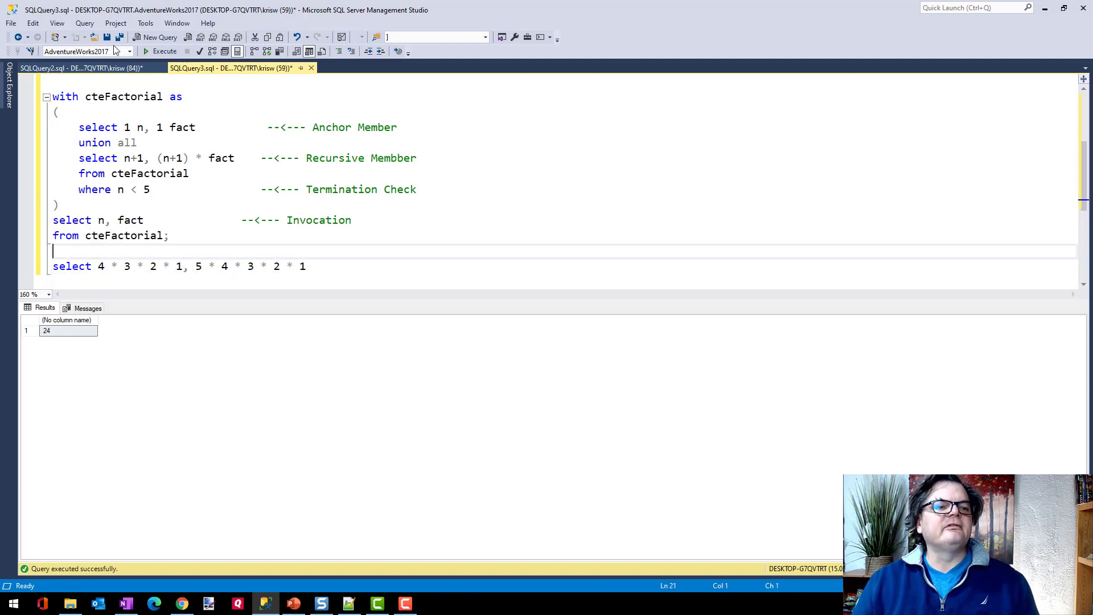
pyautogui.click(165, 50)
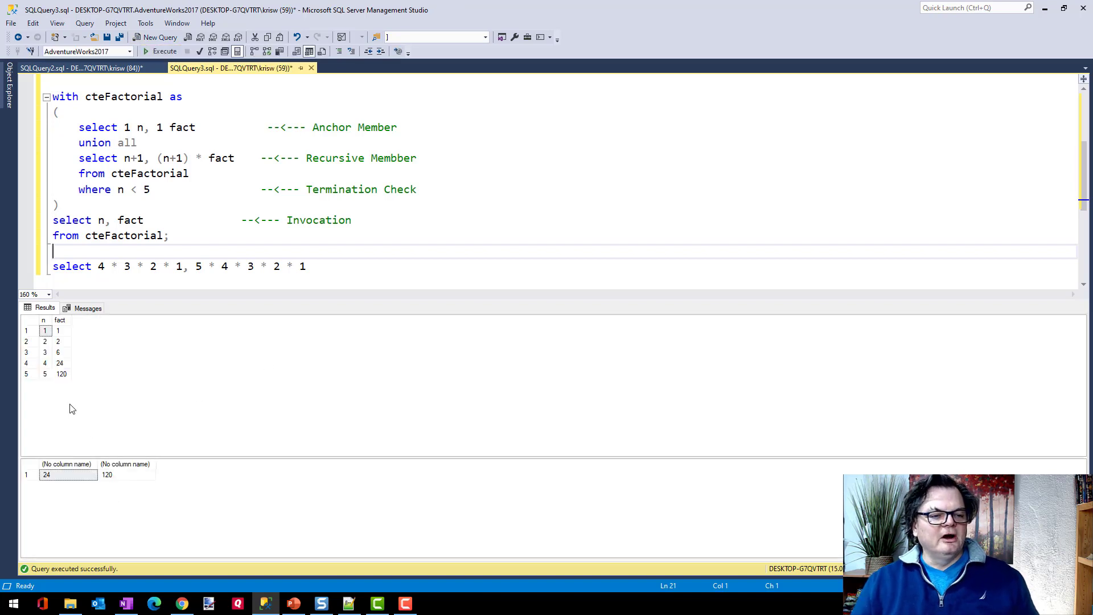